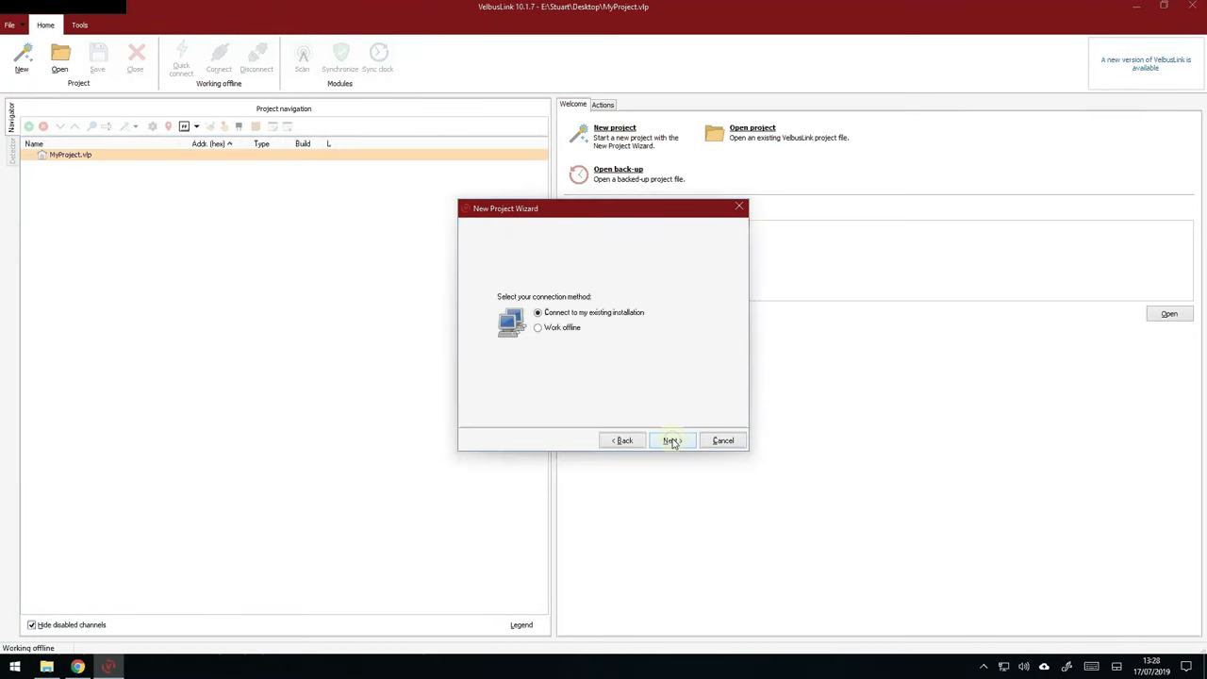
Connect to the existing installation and scan it with auto-assigned module addresses.
left_click(672, 441)
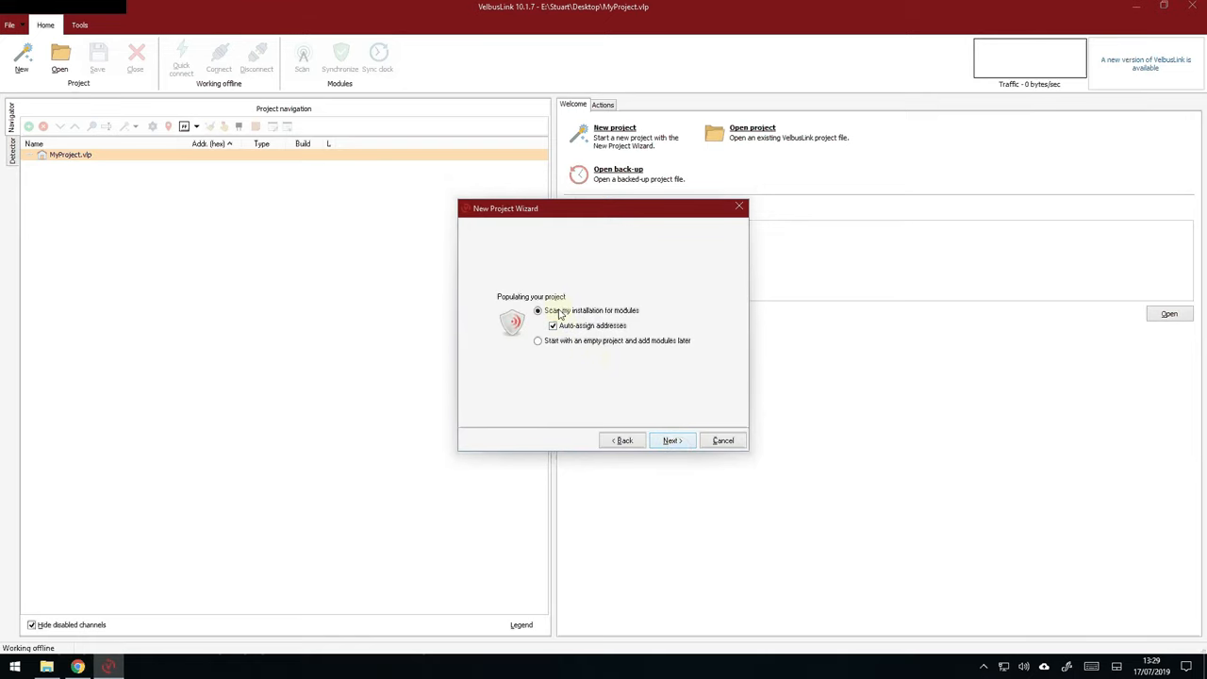
left_click(553, 324)
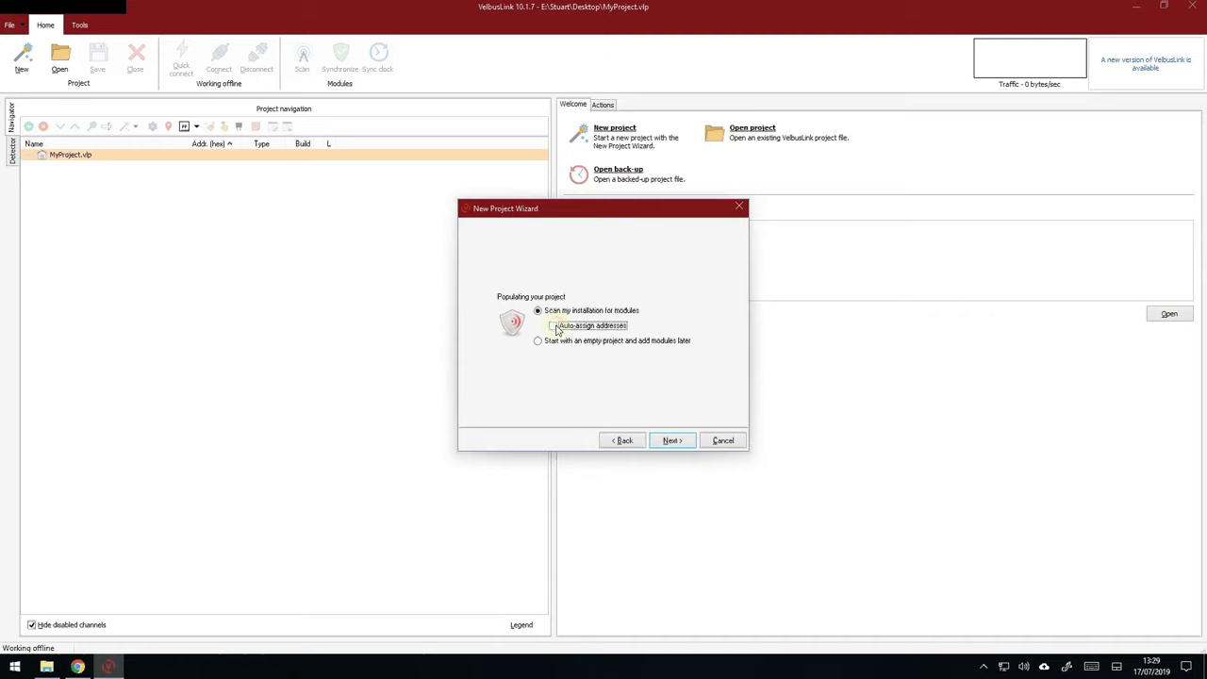
left_click(553, 324)
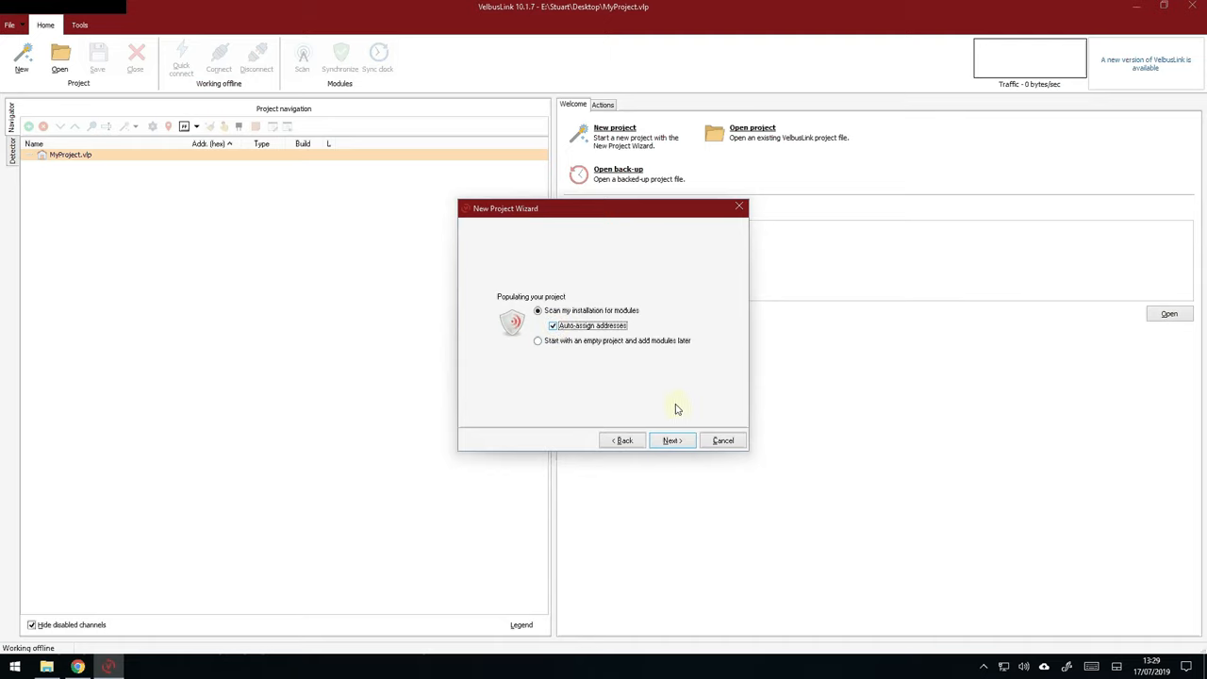
left_click(671, 441)
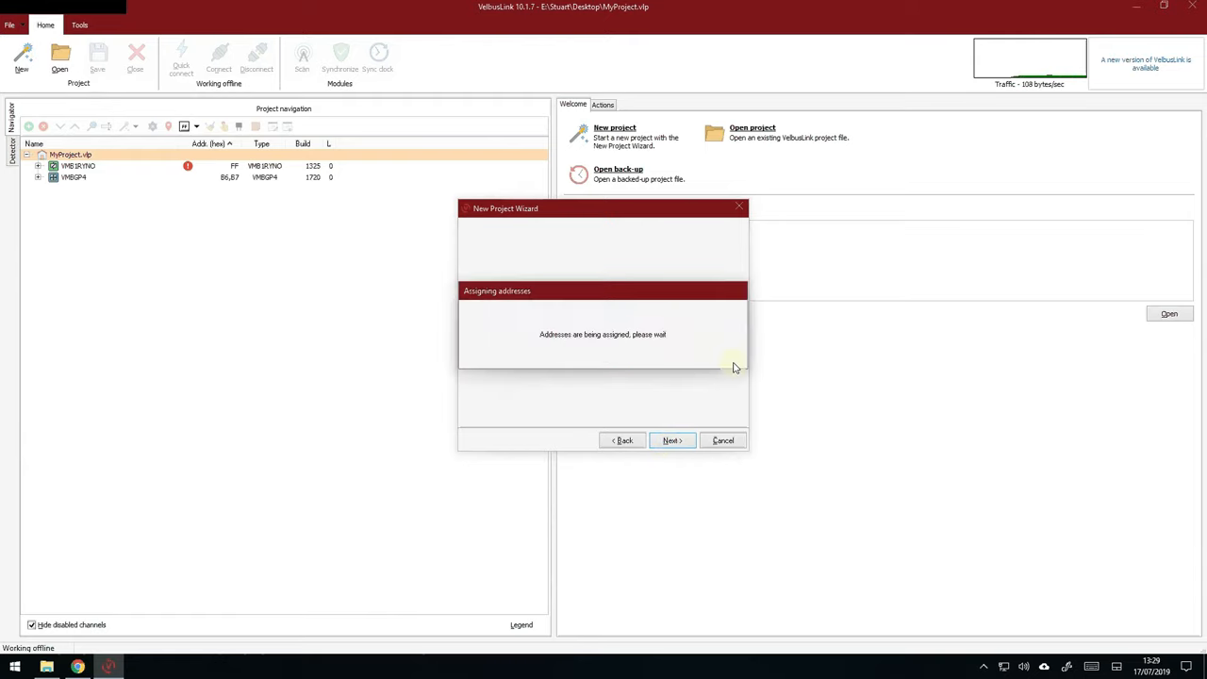
mouse_move(564, 347)
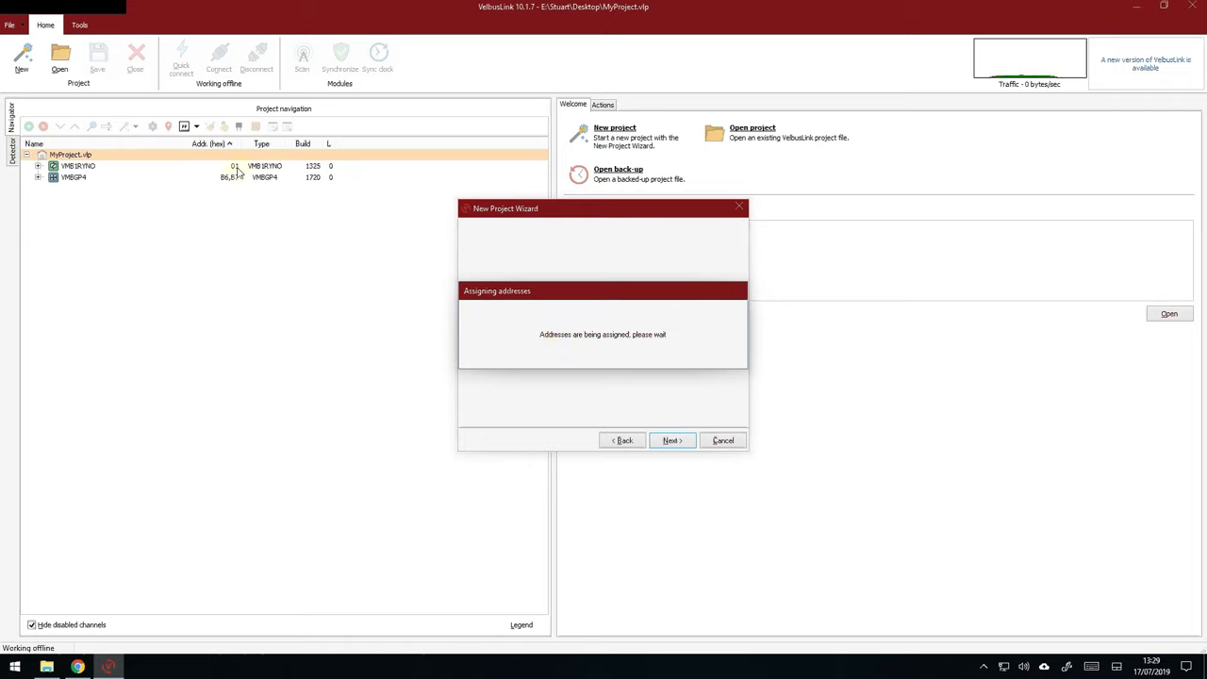
mouse_move(247, 192)
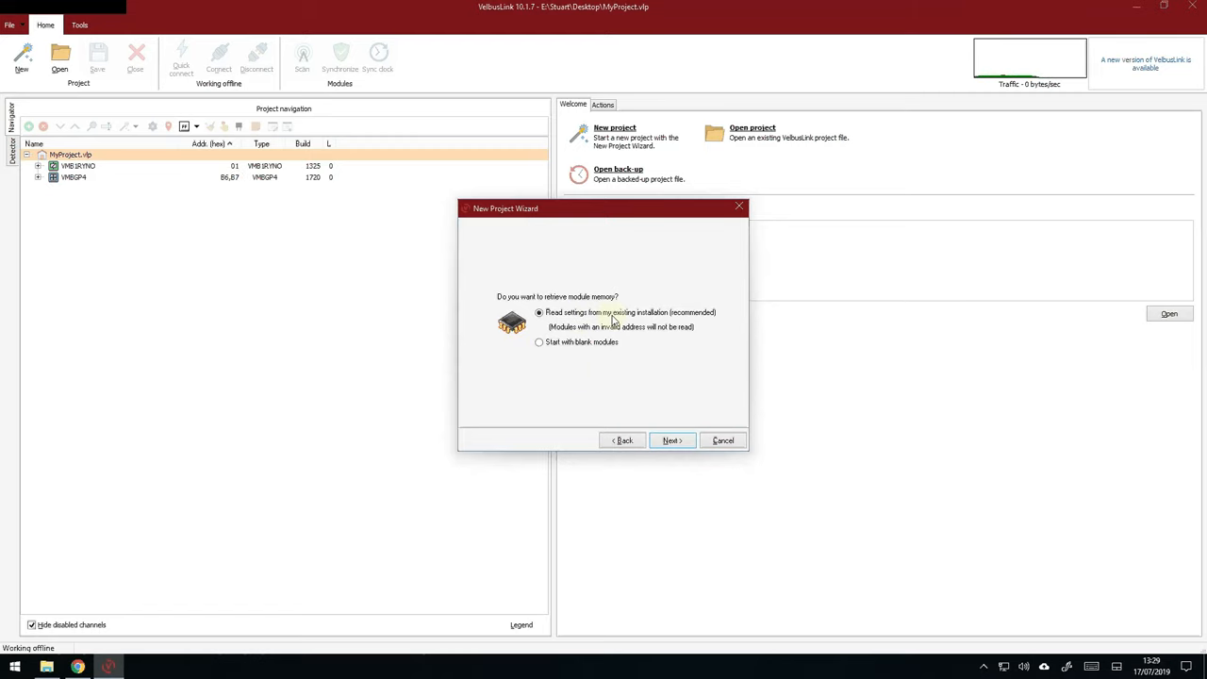
mouse_move(585, 305)
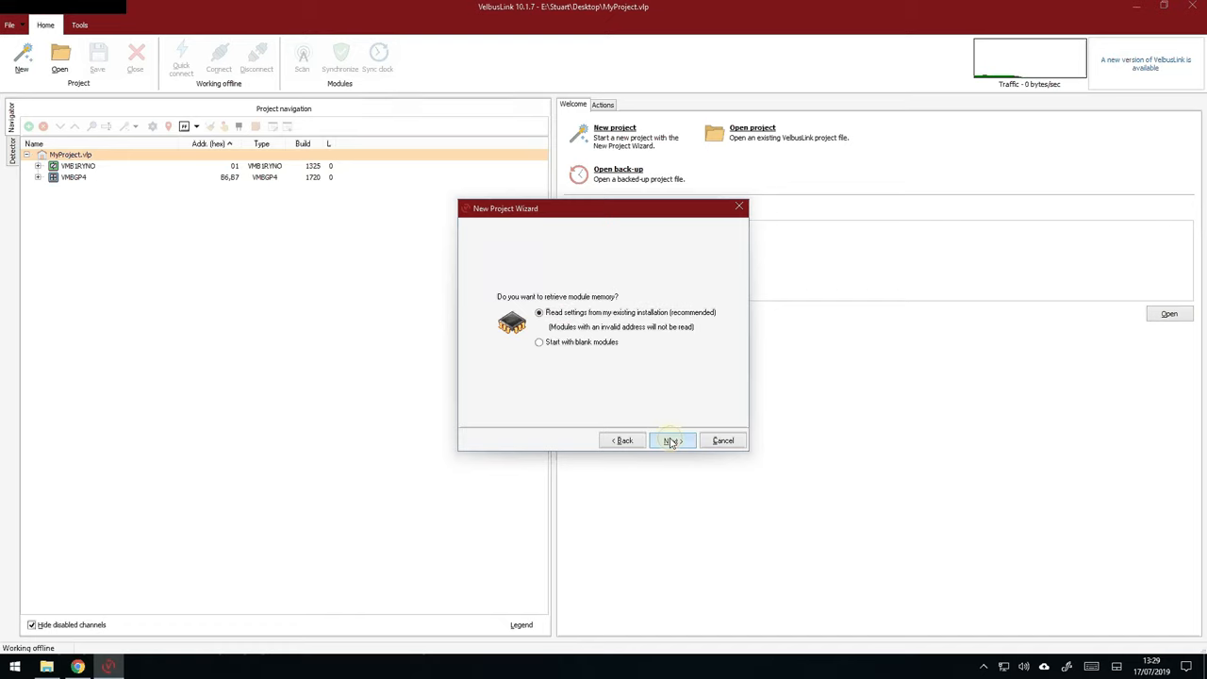
Read the two modules' settings and finish creating MyProject.
left_click(671, 442)
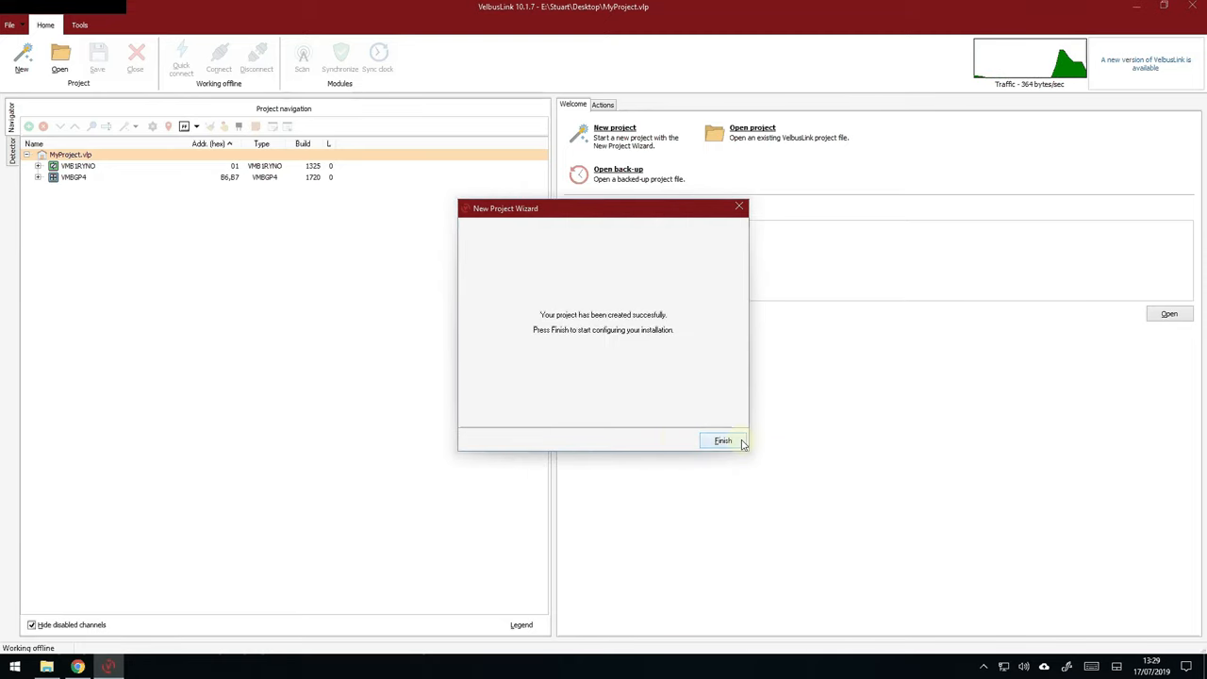
left_click(723, 442)
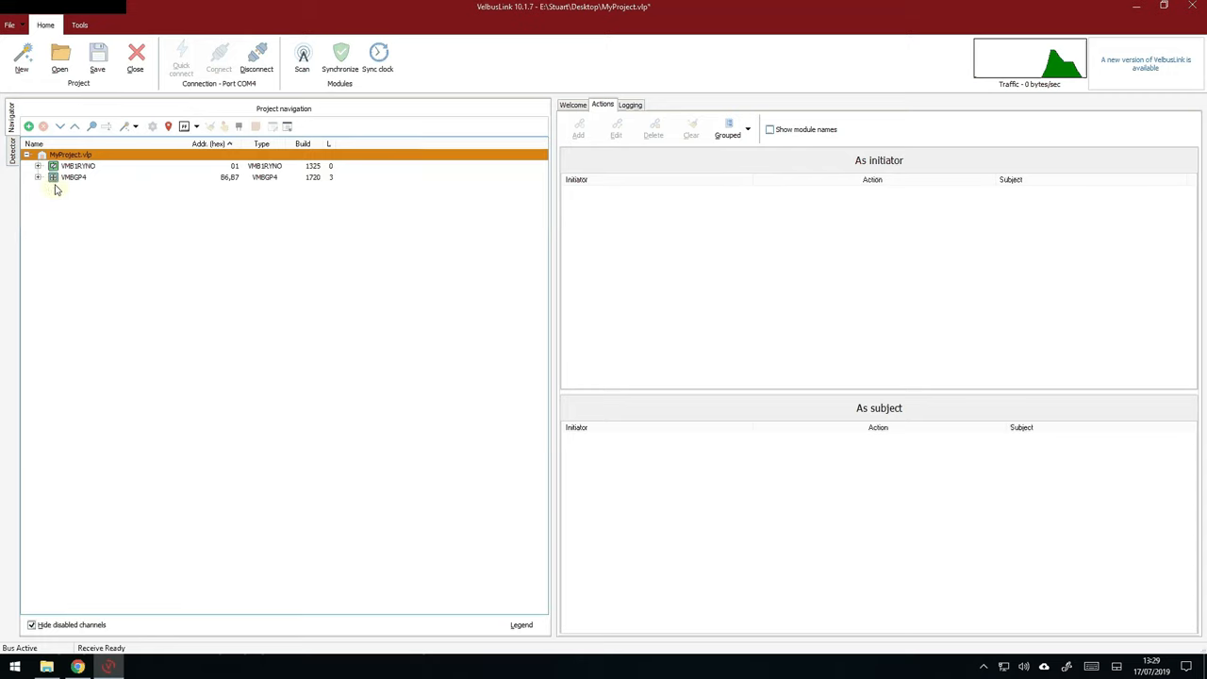
Expand VMBGP4 and VMB1RYNO and select their relay and push-button channels.
left_click(38, 177)
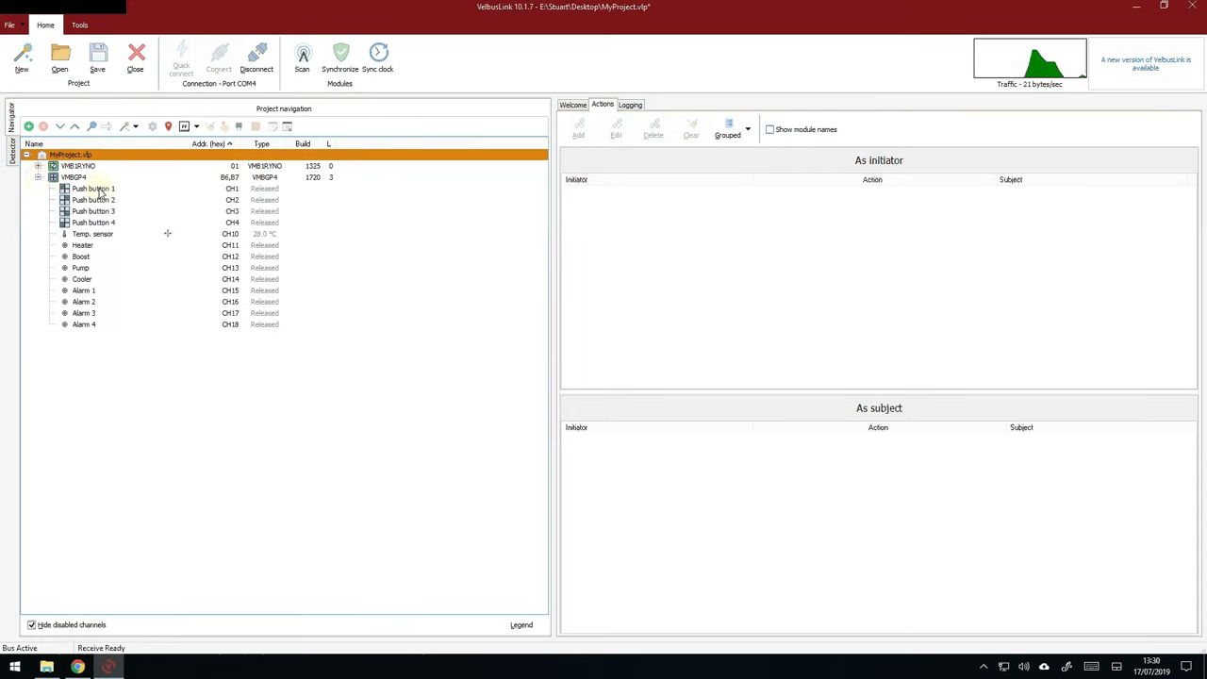
left_click(53, 166)
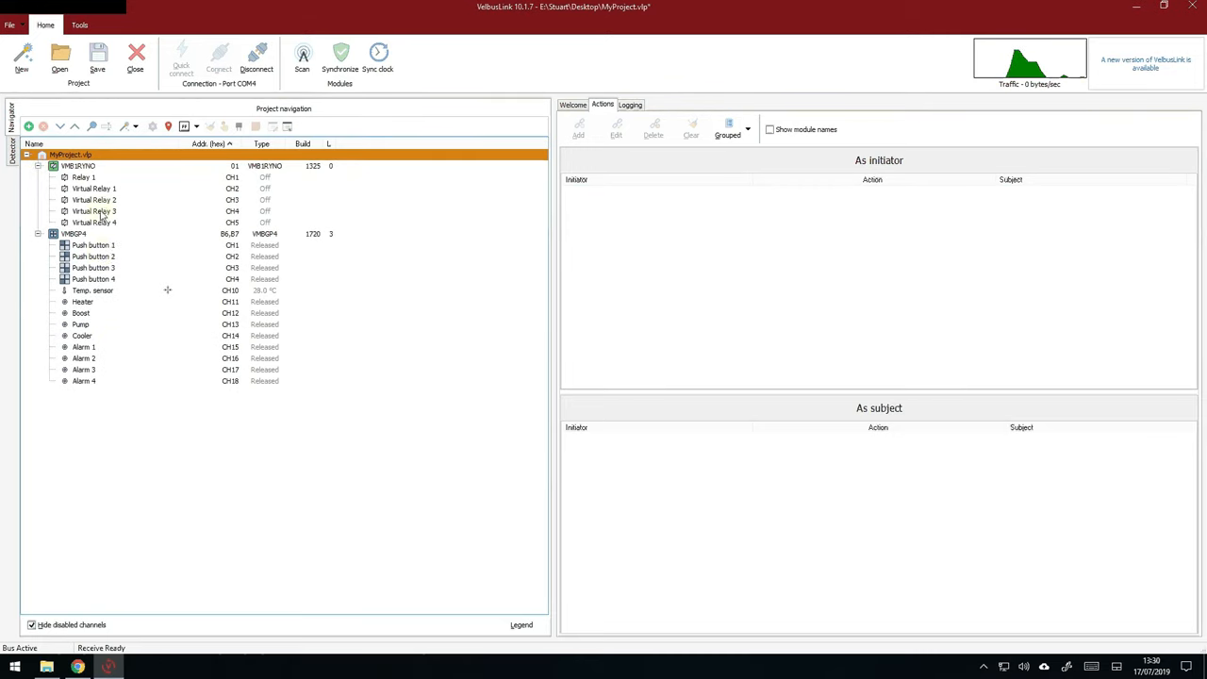
left_click(80, 166)
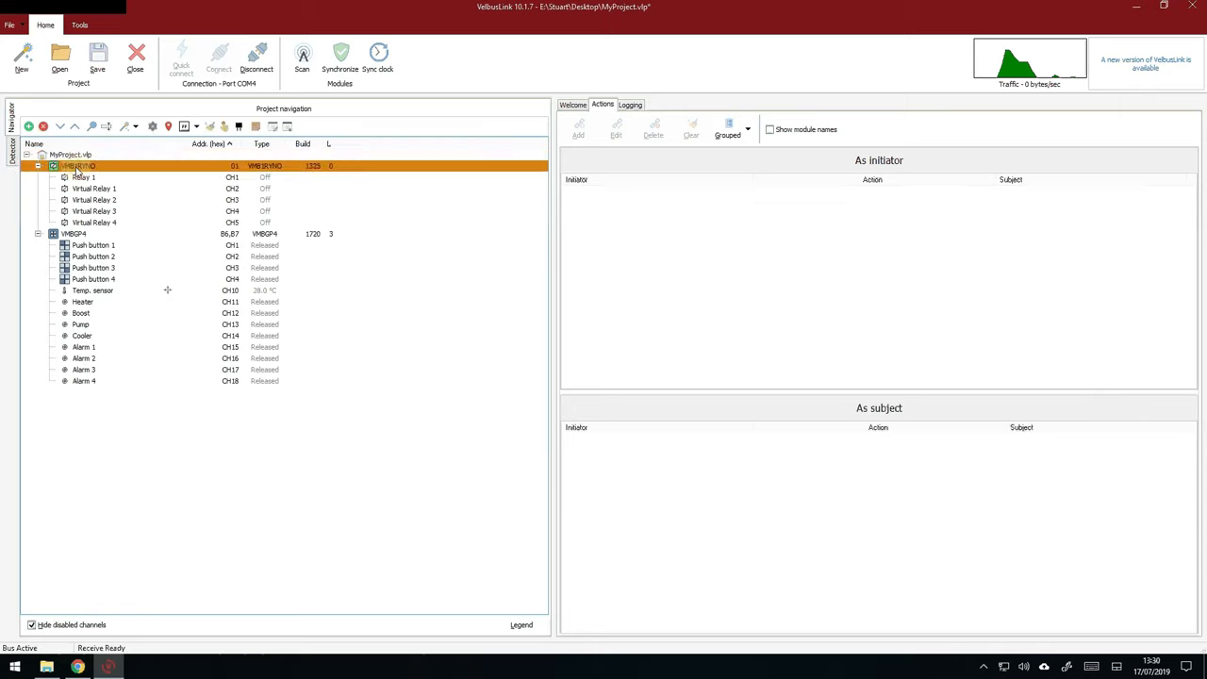
left_click(83, 177)
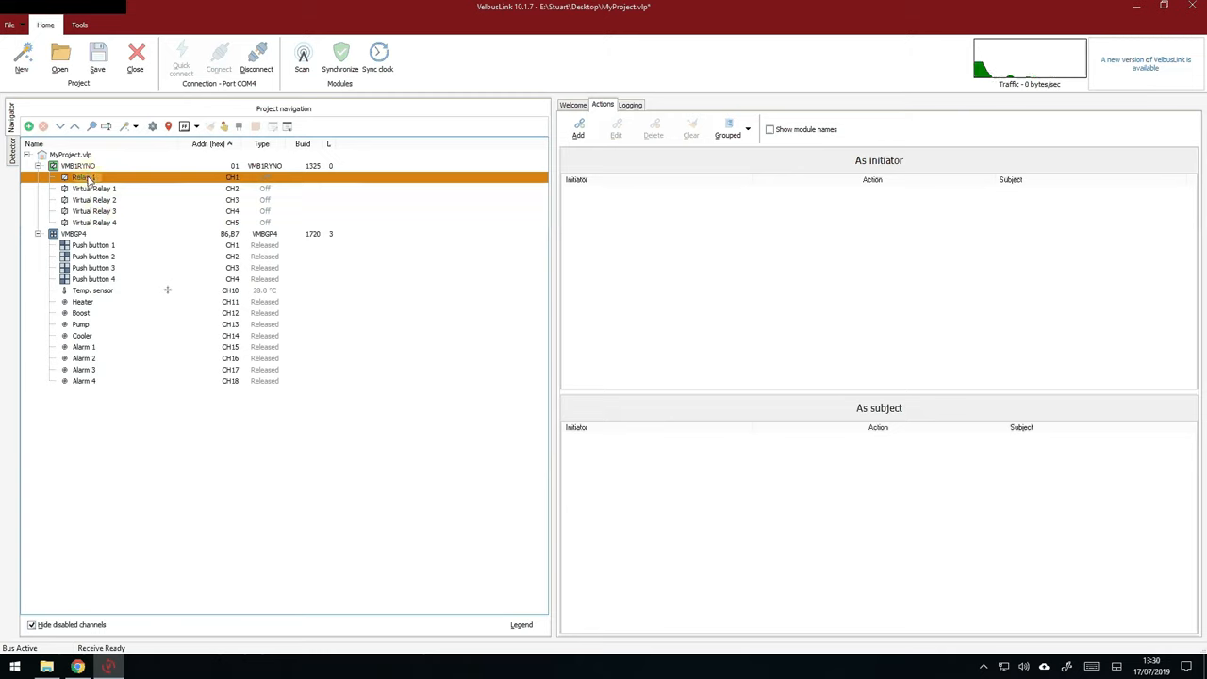
left_click(94, 211)
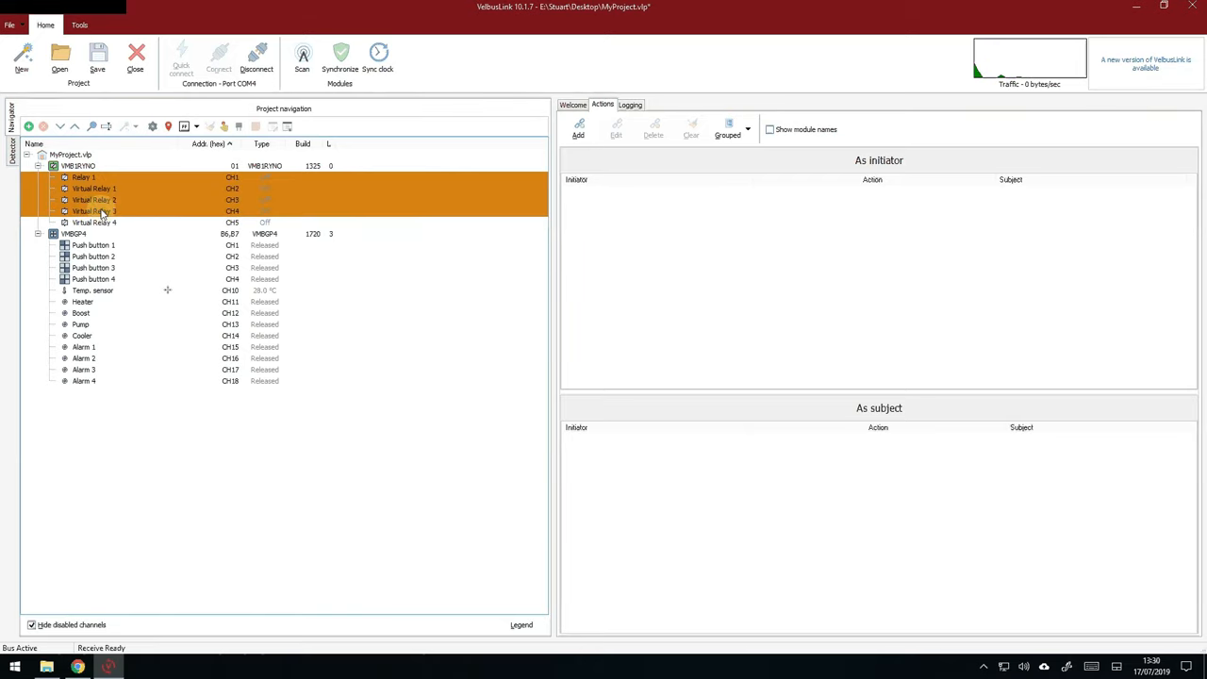
left_click(92, 223)
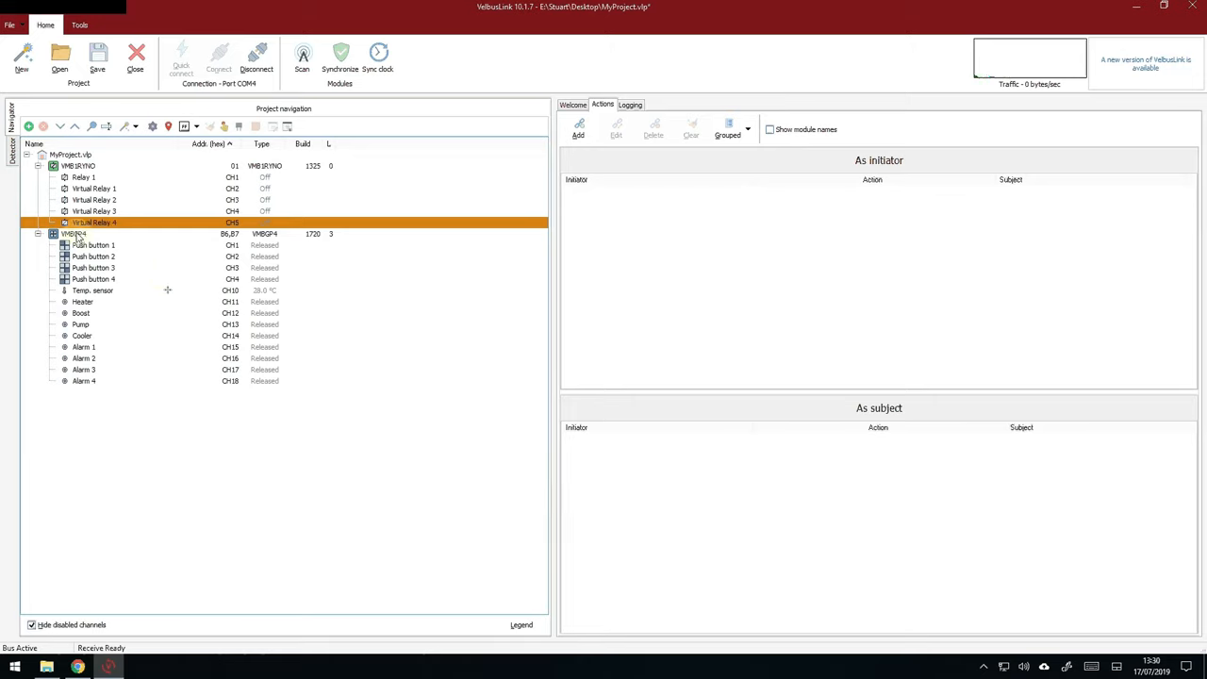
left_click(75, 234)
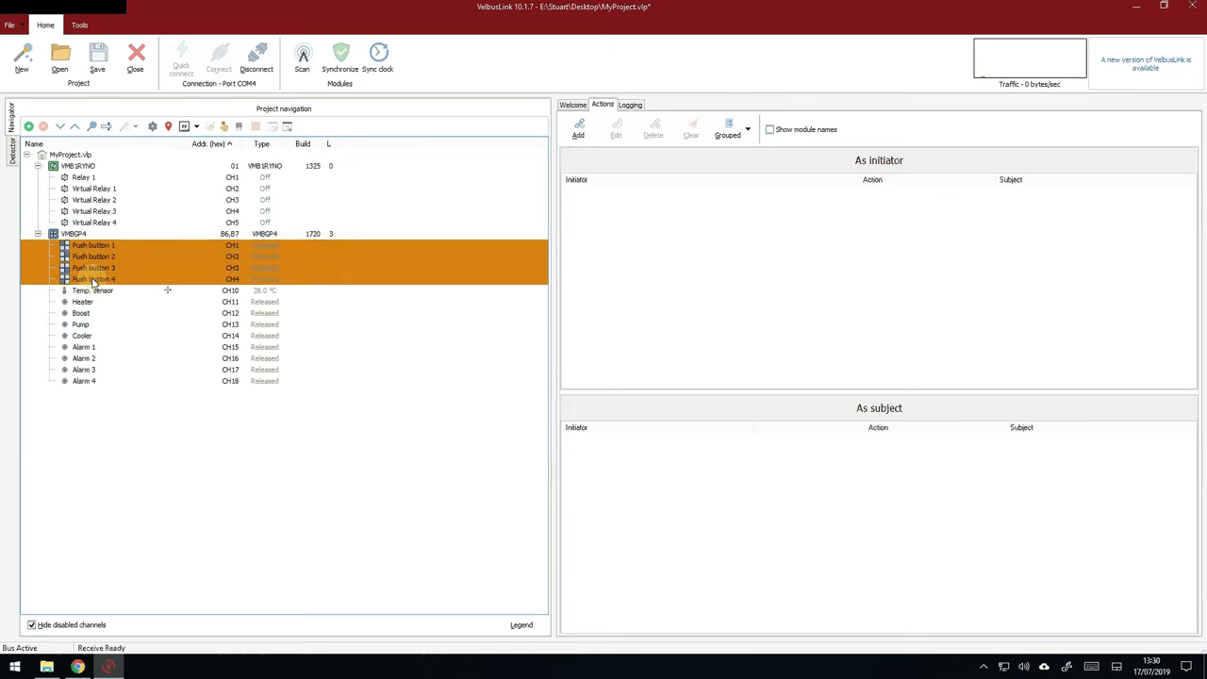
Review the VMBGP4 touch panel's configuration settings and close them unchanged.
right_click(74, 234)
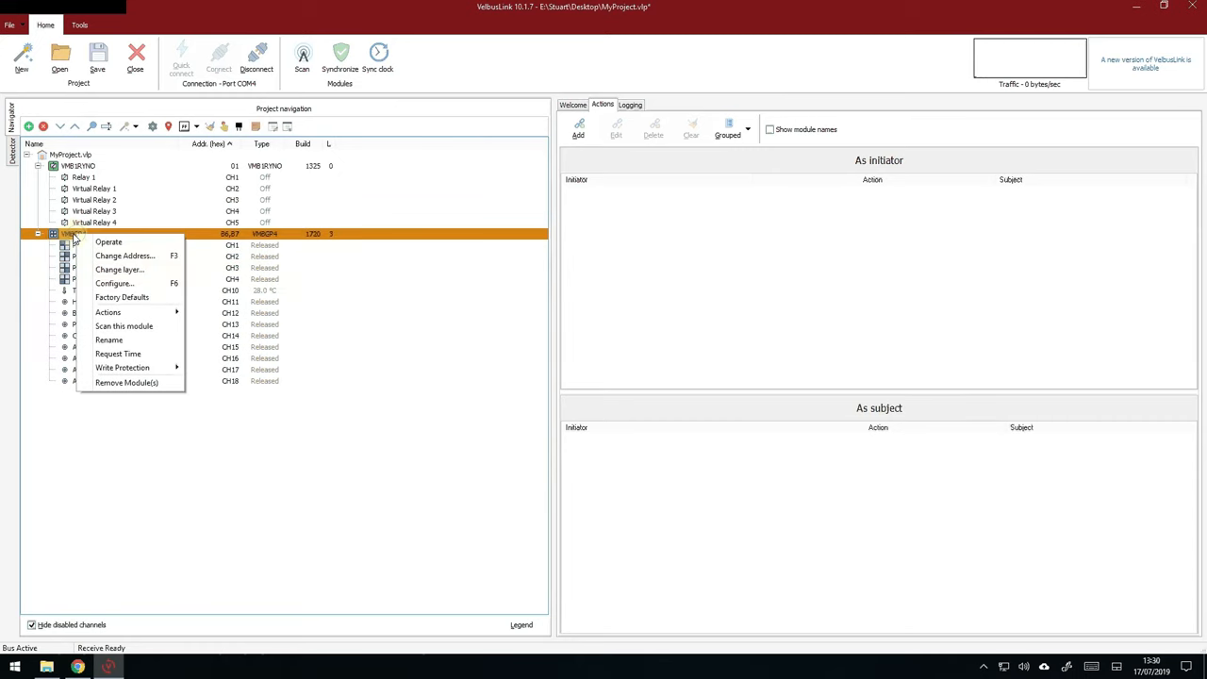
left_click(113, 283)
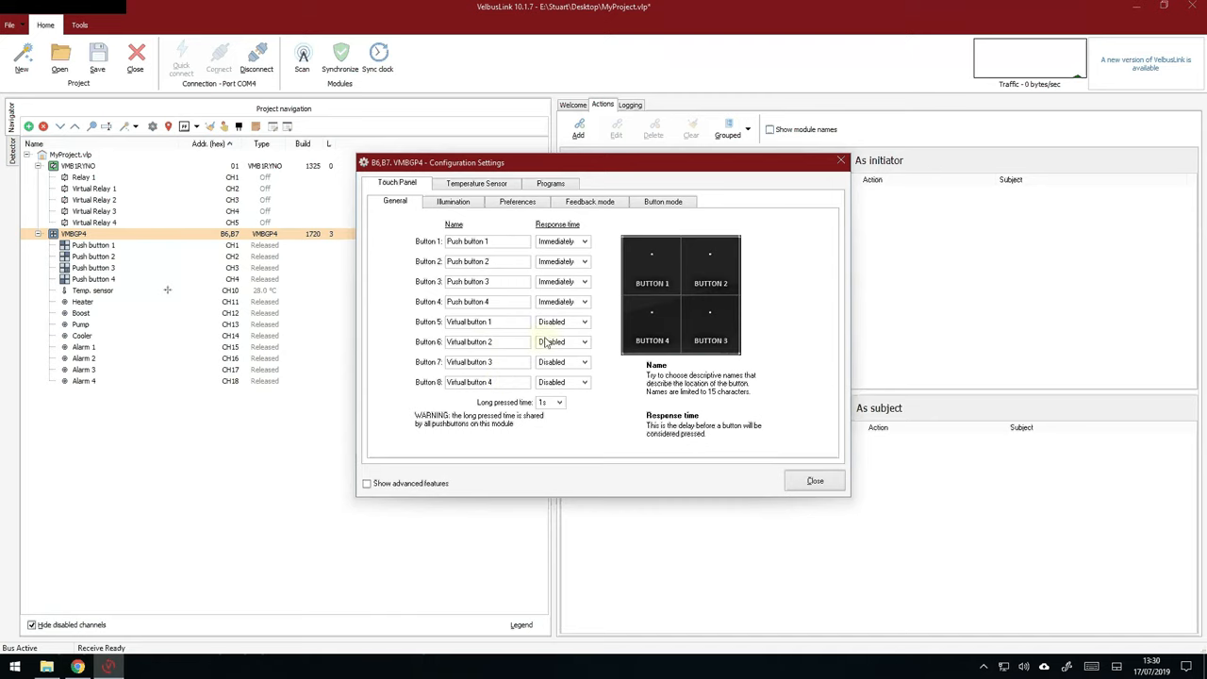
left_click(815, 481)
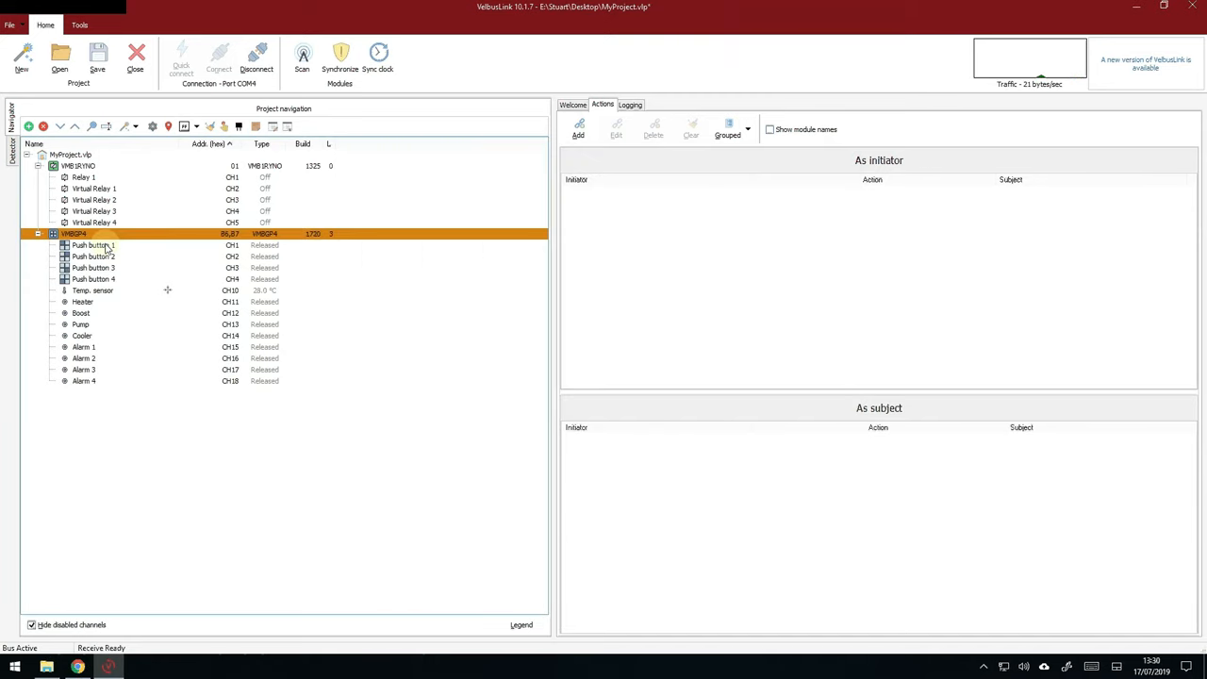
Link Push button 1 to Relay 1 with a Toggle action.
left_click(92, 246)
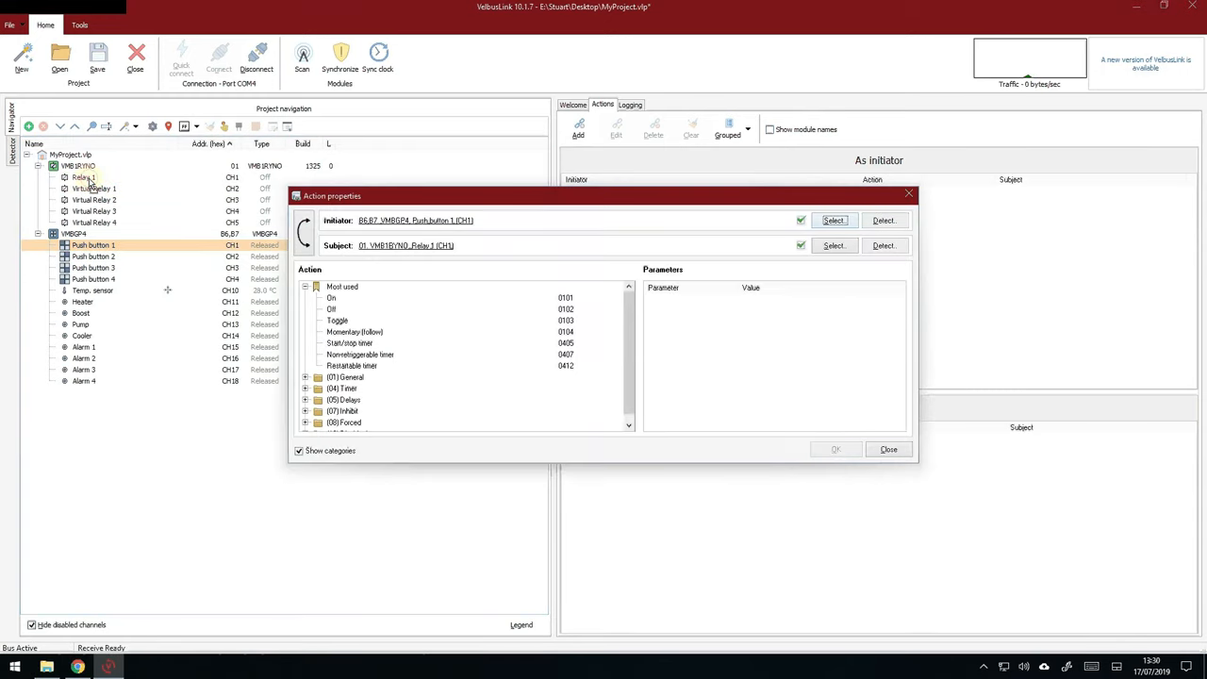
left_click(338, 321)
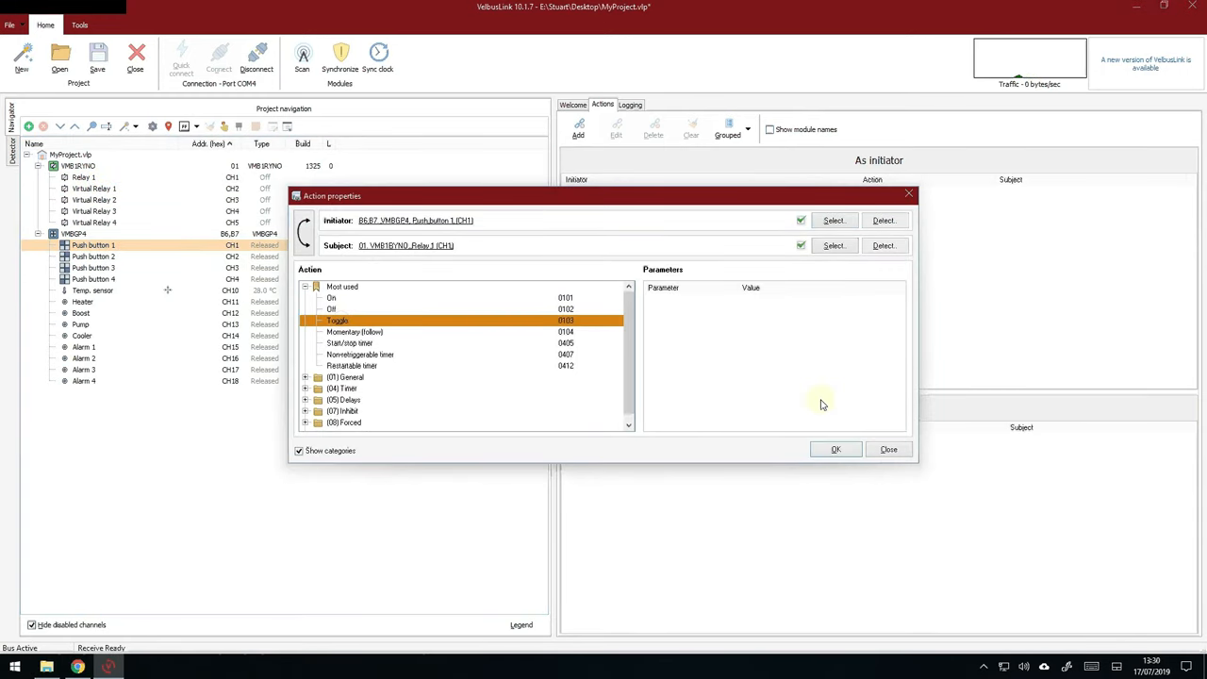
left_click(833, 449)
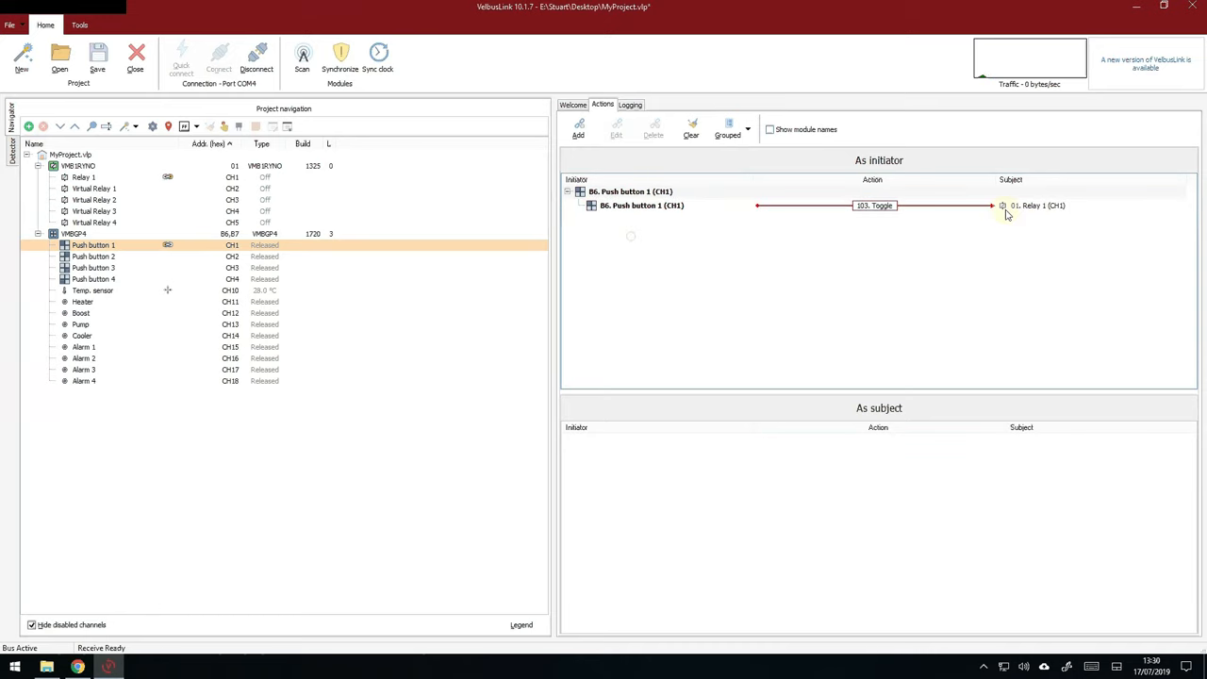
mouse_move(457, 137)
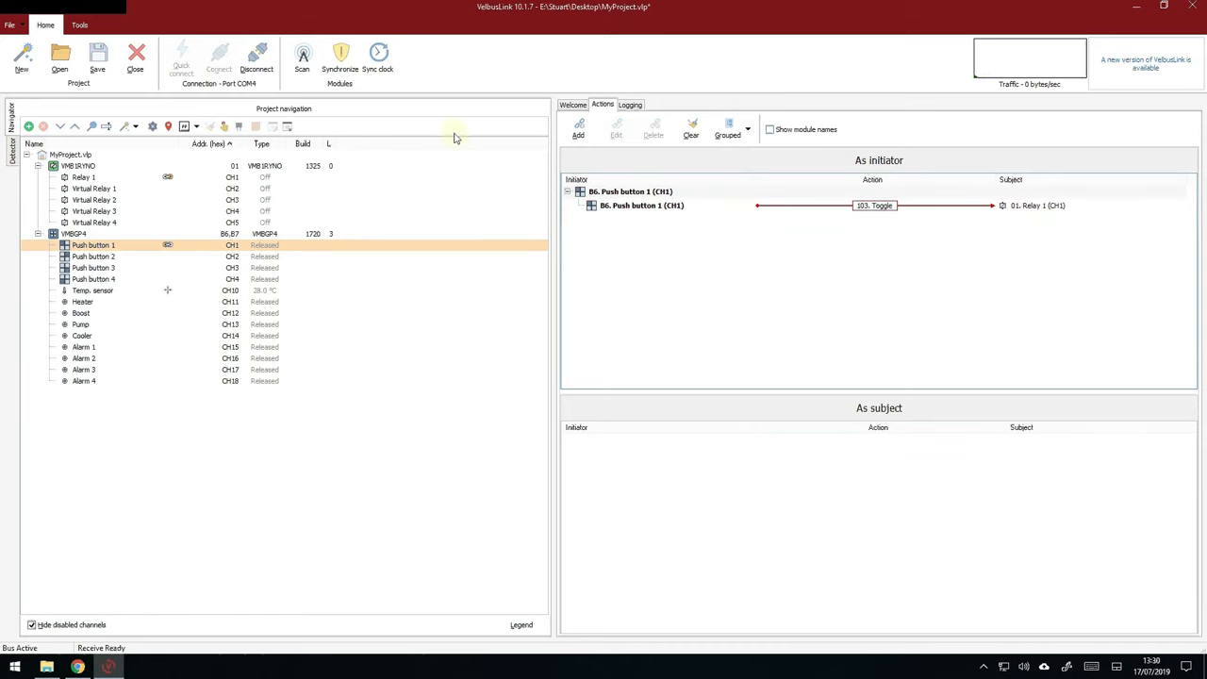
Synchronize the project, writing pending changes to both modules.
left_click(339, 59)
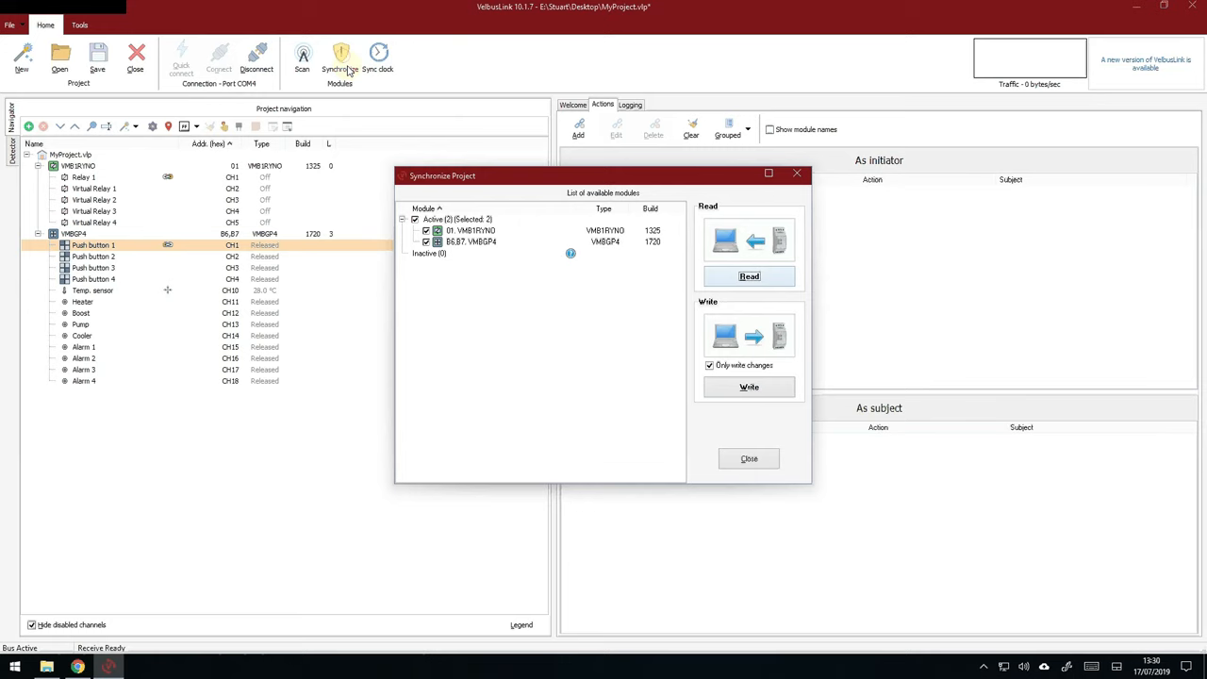
left_click(749, 386)
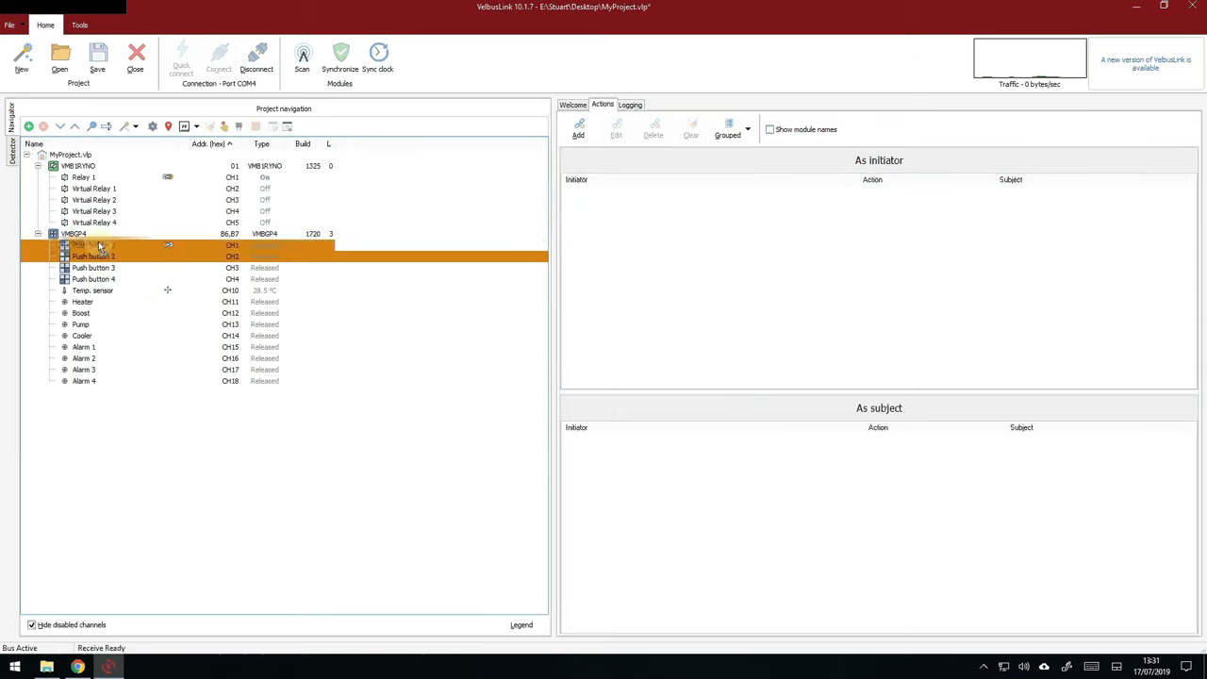
Link Push button 2 to Relay 1 as a start/stop interval timer with a shorter total duration.
double_click(92, 257)
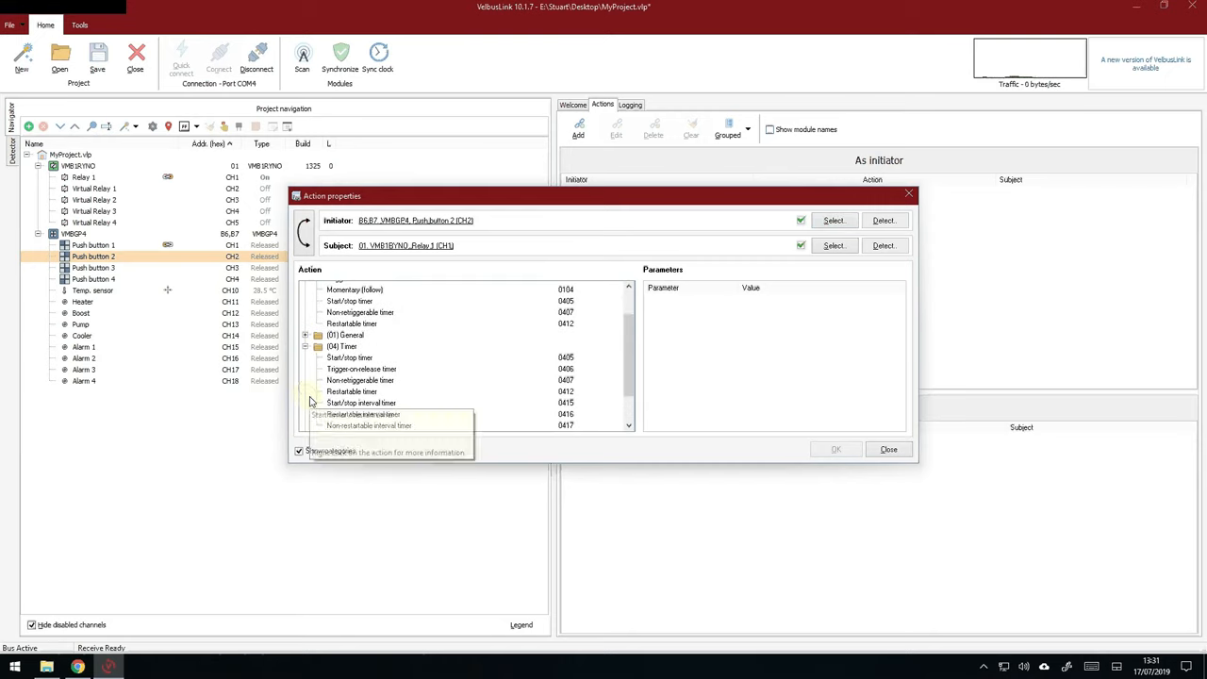
mouse_move(432, 405)
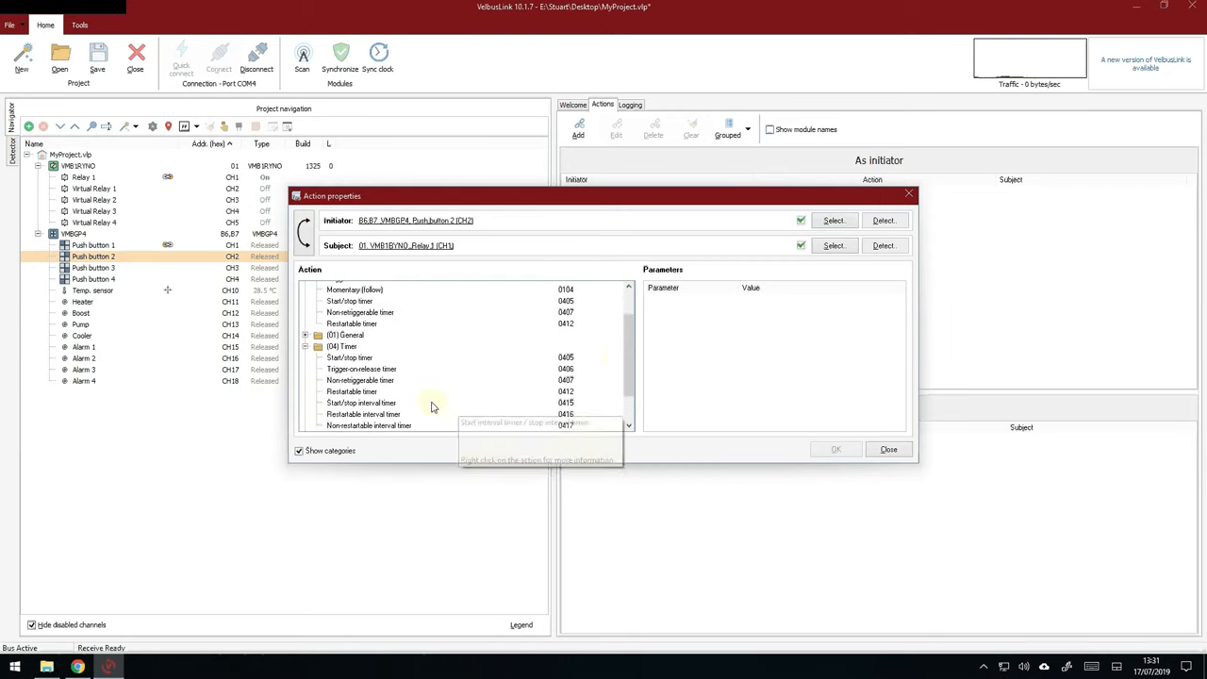
left_click(362, 404)
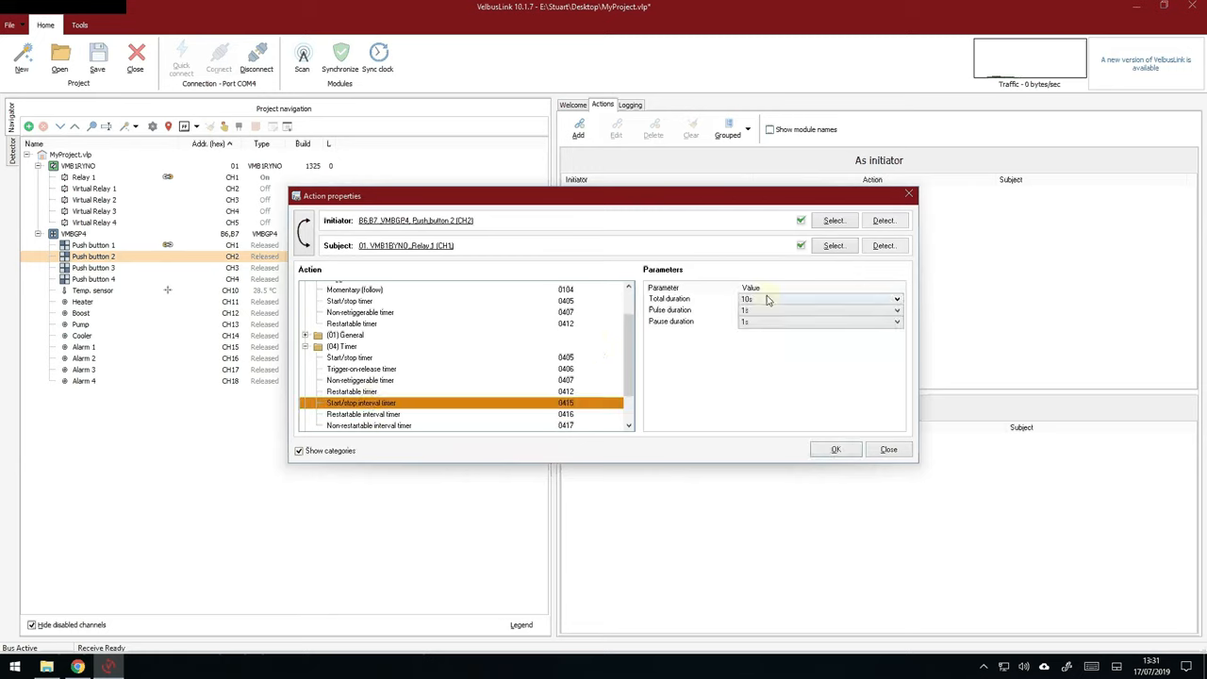
left_click(896, 298)
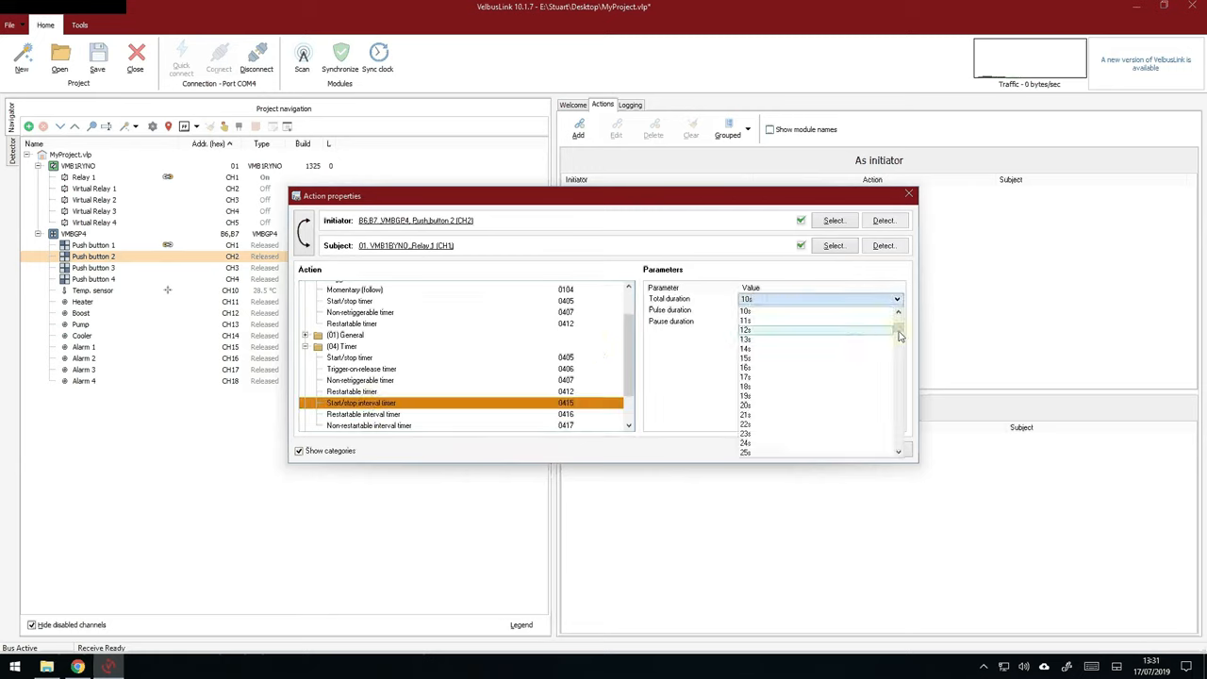
left_click(747, 298)
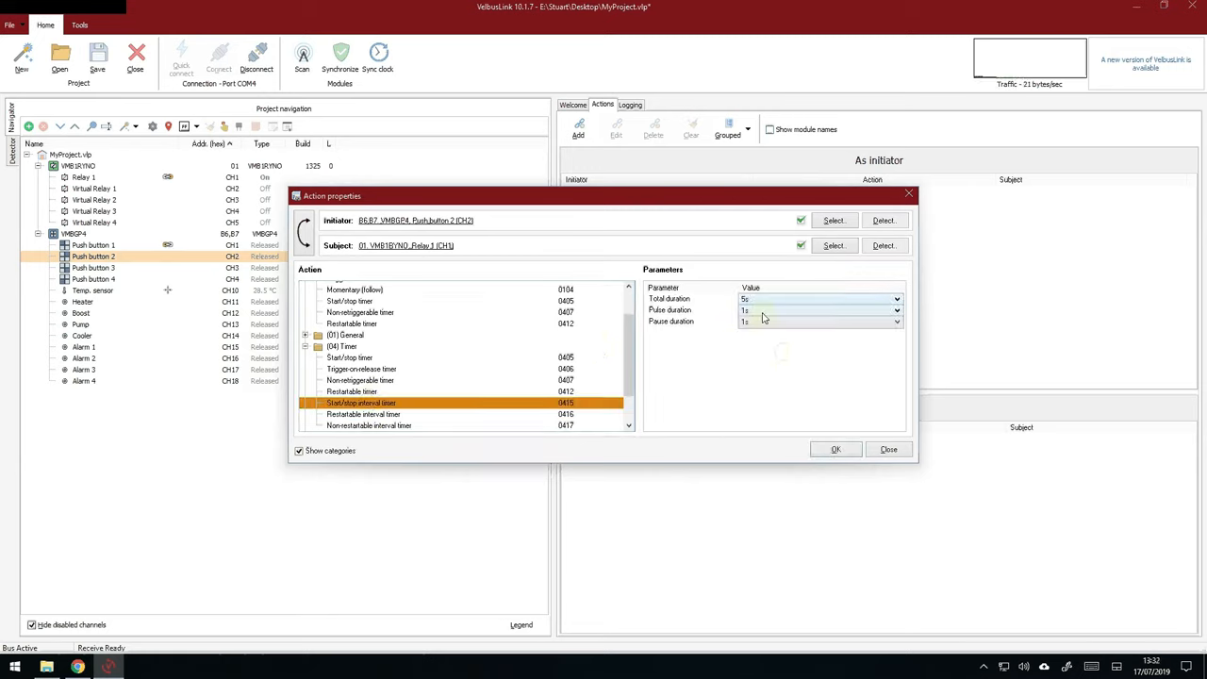
left_click(834, 449)
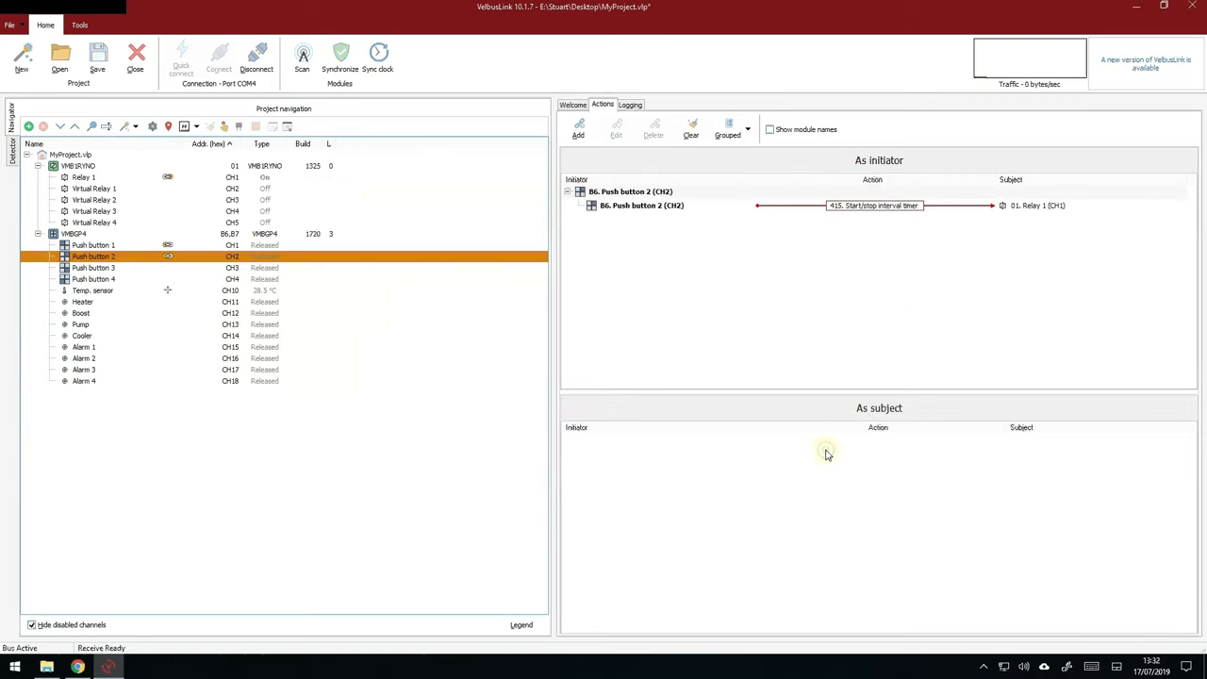
Write the changes to the VMB1RYNO relay module, then select the Temp. sensor channel.
left_click(339, 59)
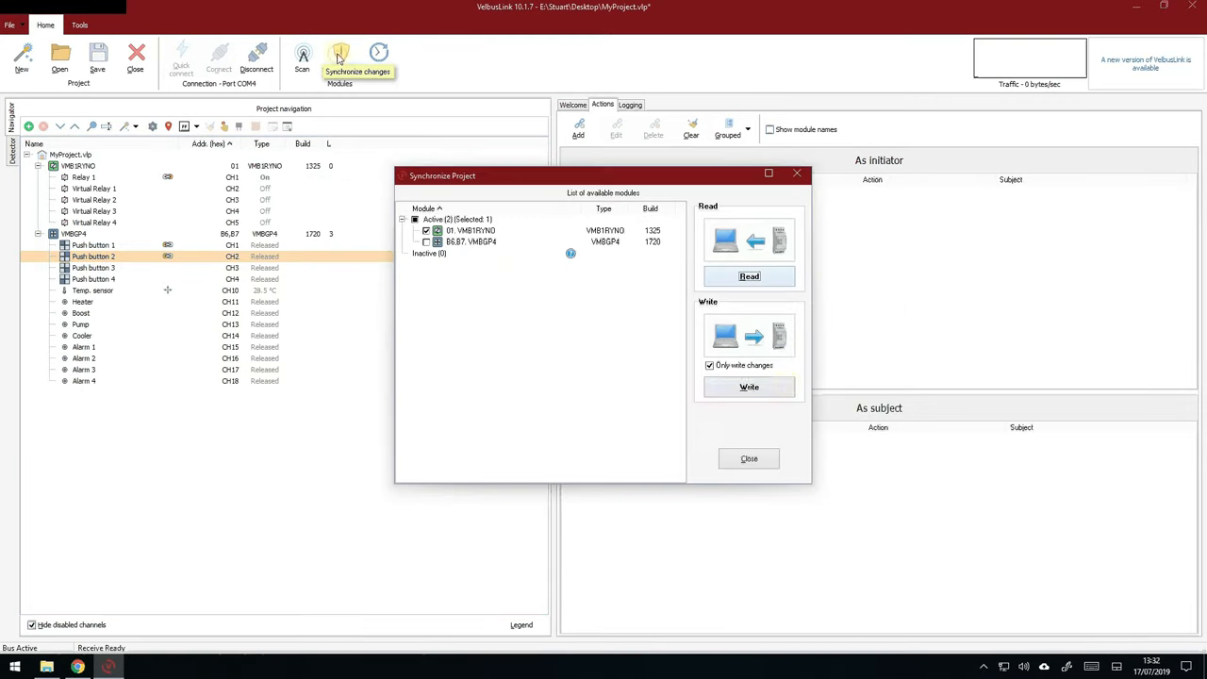
left_click(748, 458)
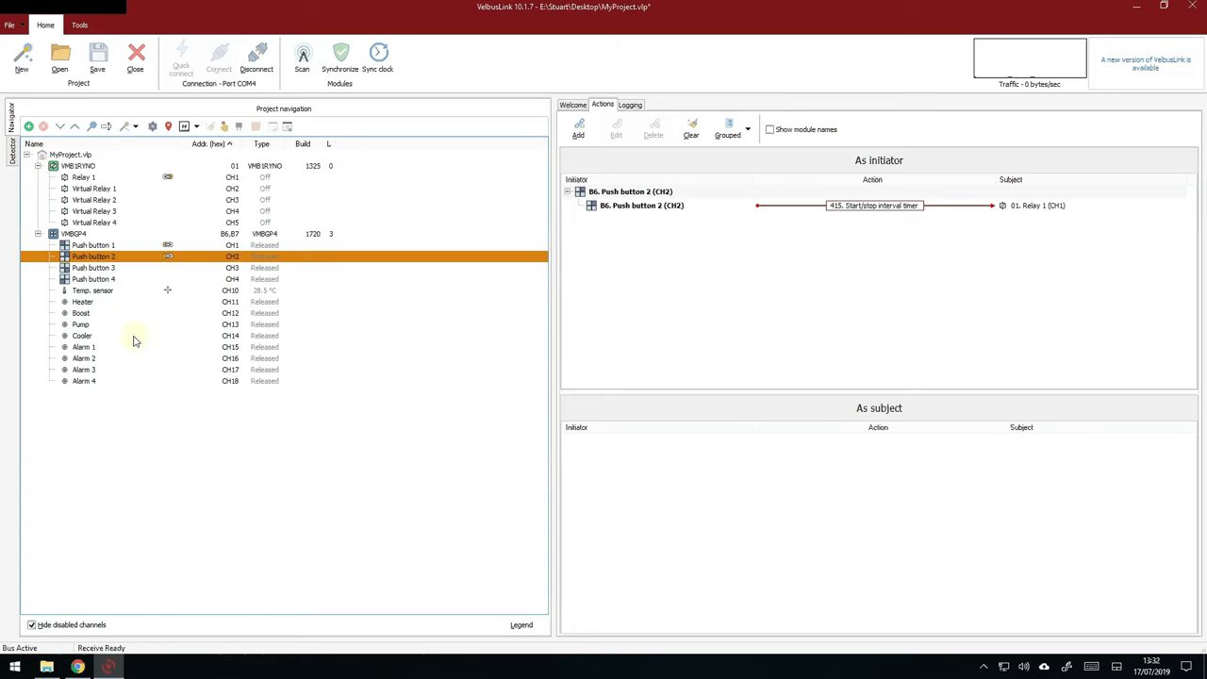
left_click(92, 290)
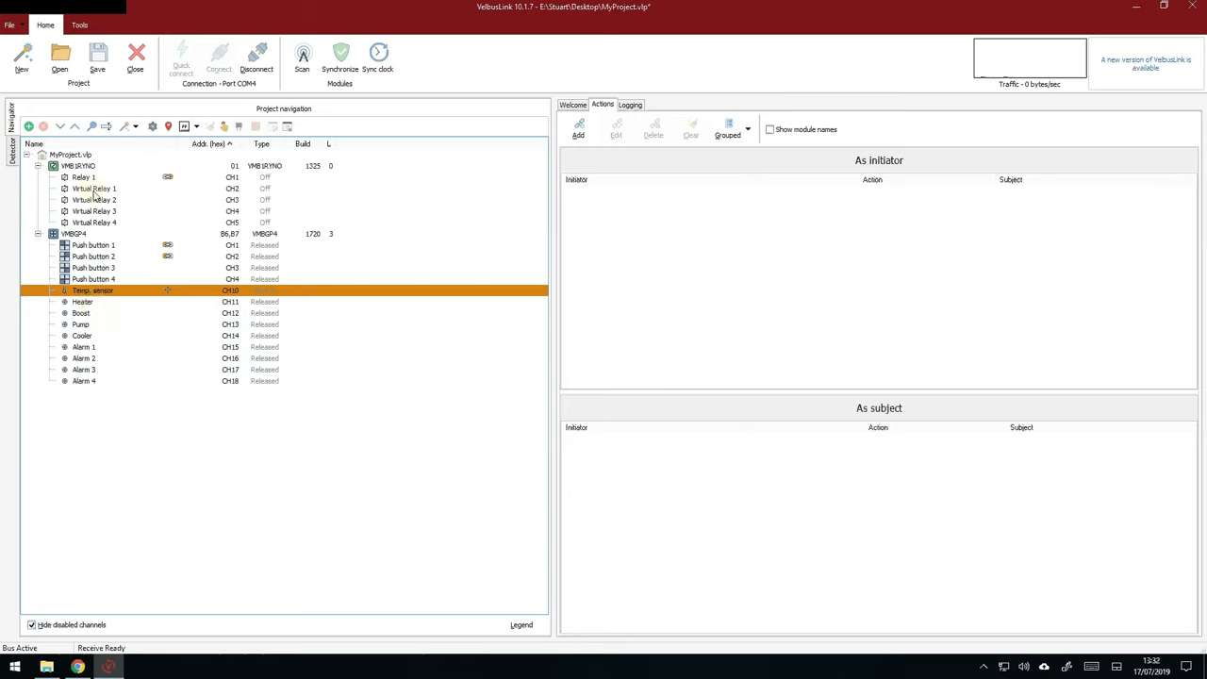
Clear both push-button actions from Relay 1.
left_click(83, 177)
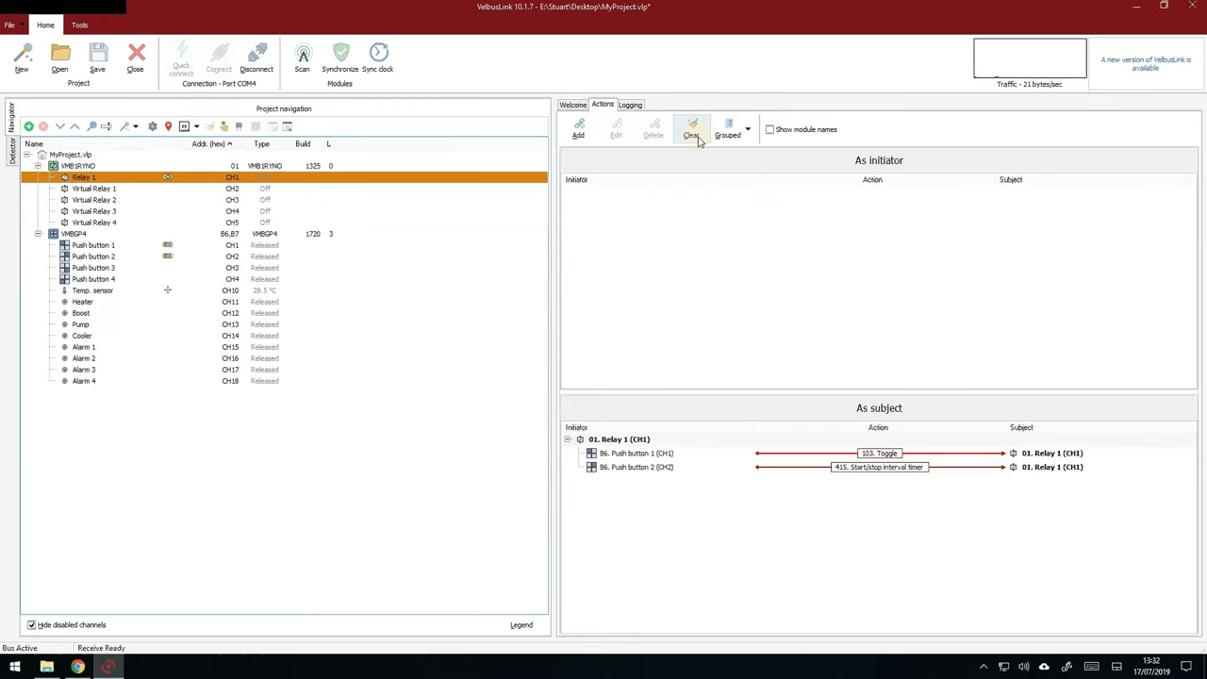
left_click(690, 128)
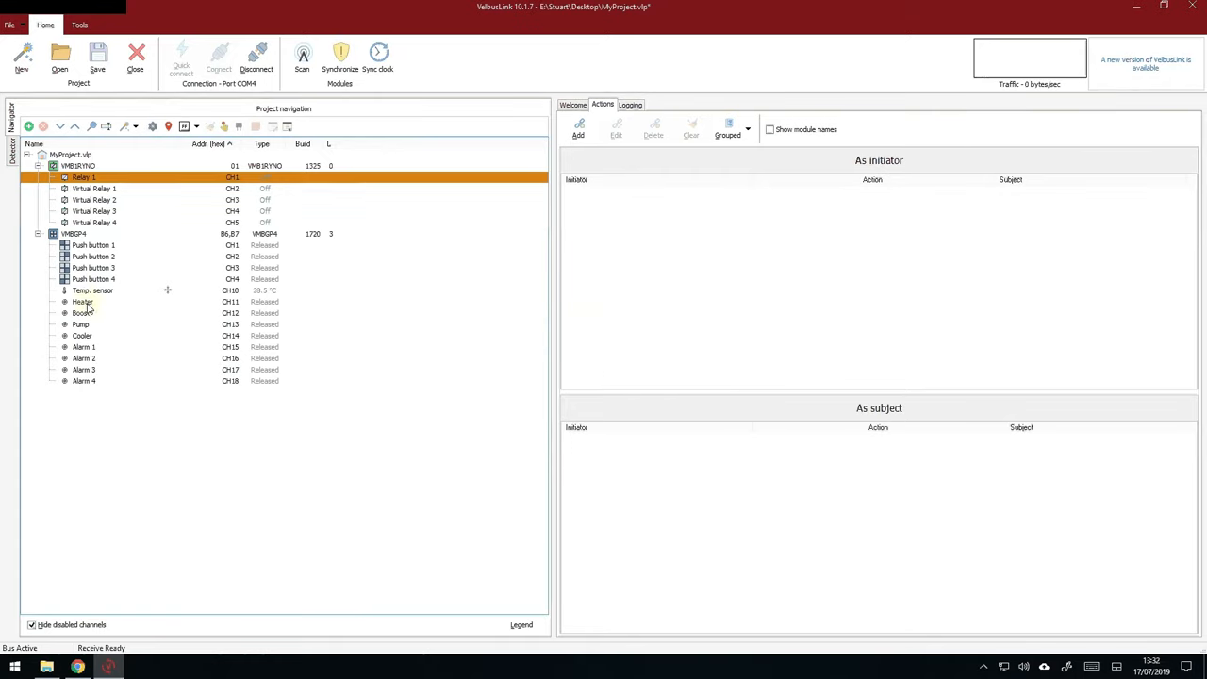
Link the Heater channel to Relay 1 with a Momentary (follow) action and synchronize it.
left_click(83, 302)
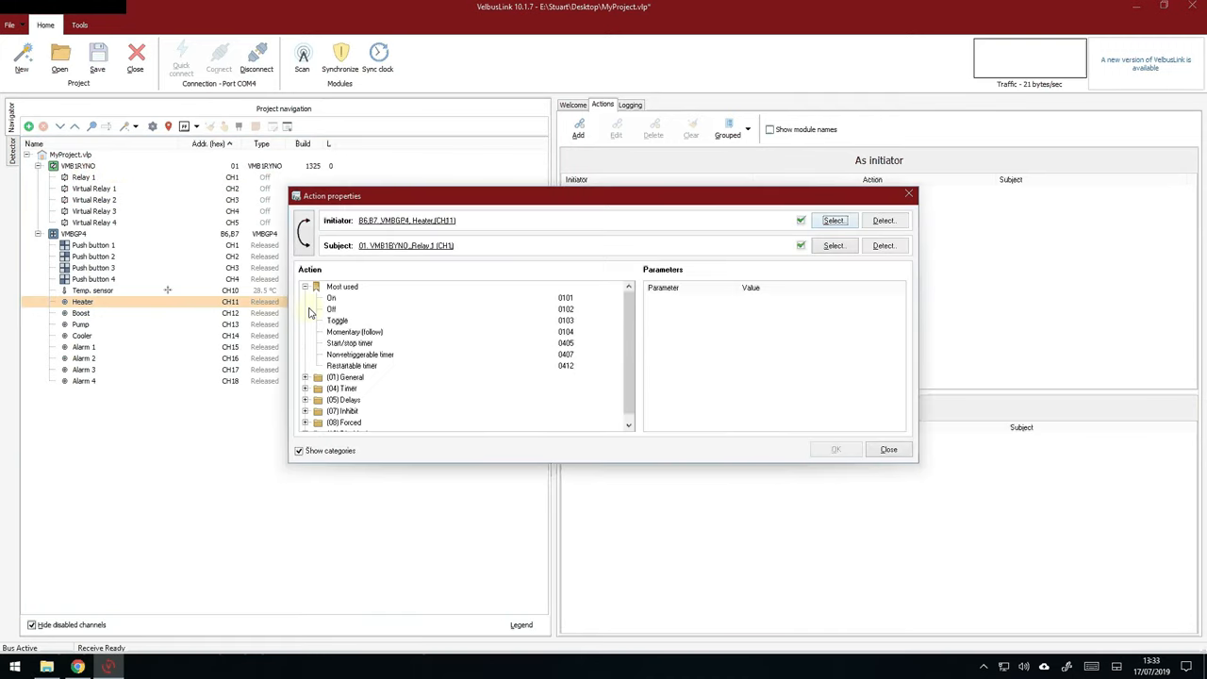
left_click(355, 332)
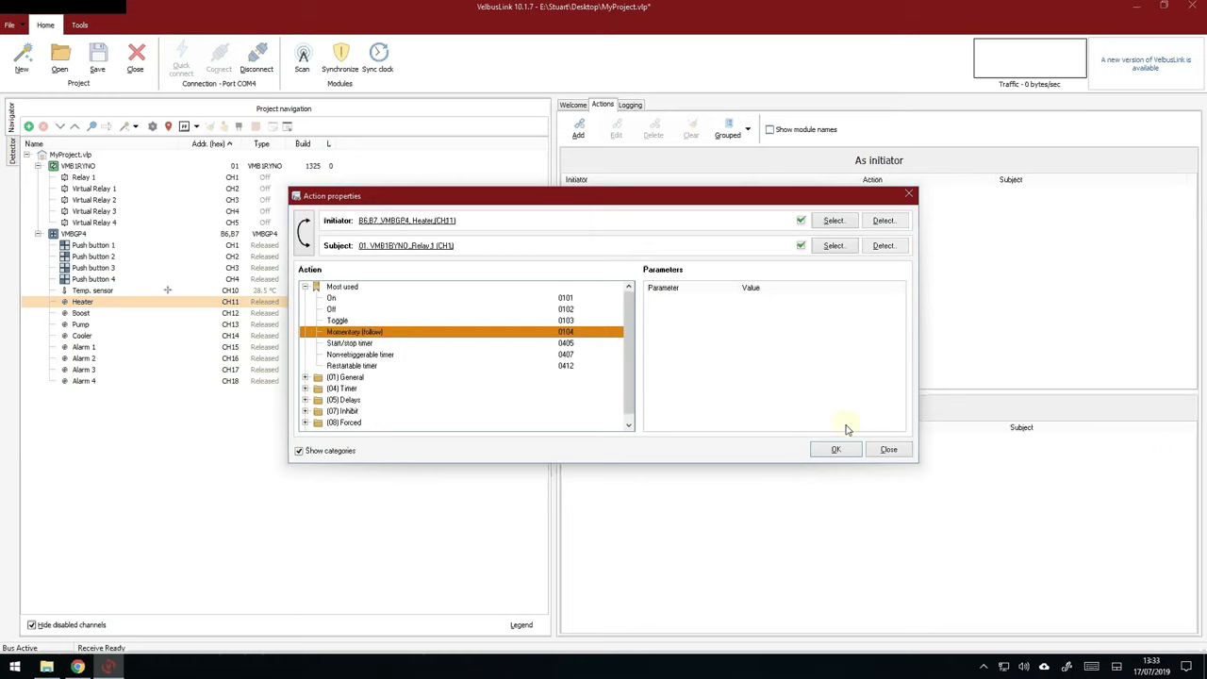
left_click(834, 449)
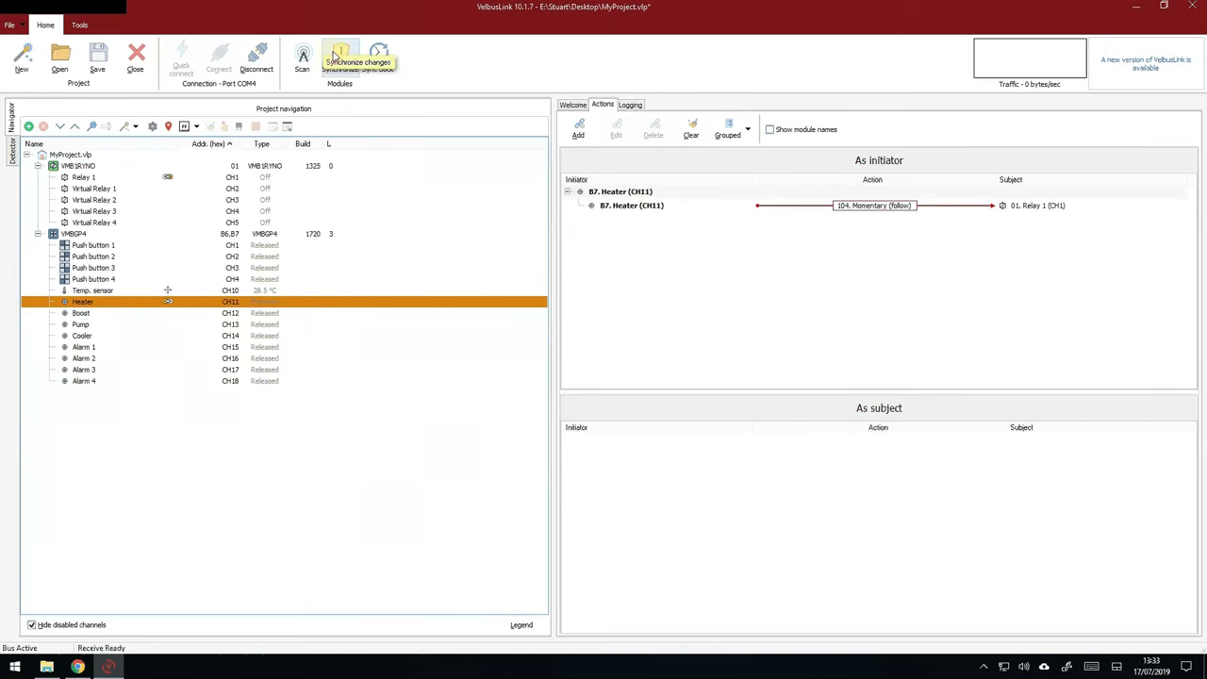
left_click(339, 57)
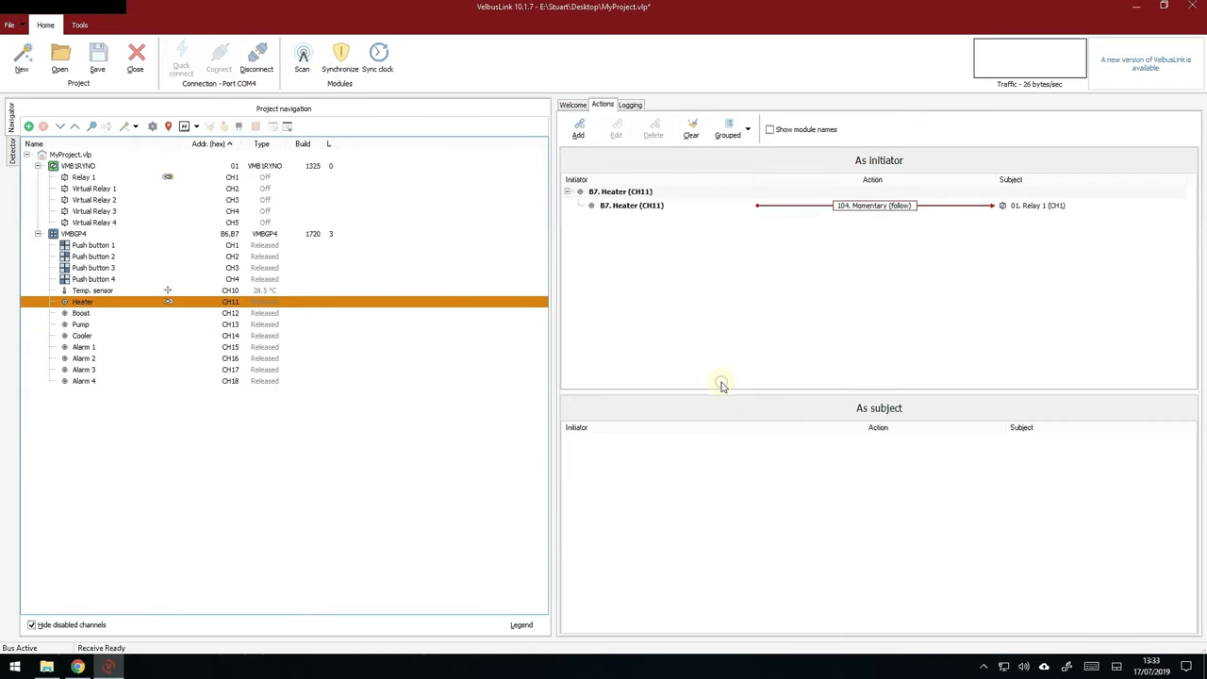
Operate the VMBGP4 thermostat live, showing FROST/STANDBY, 28.5°C current and 5.0°C target.
right_click(91, 290)
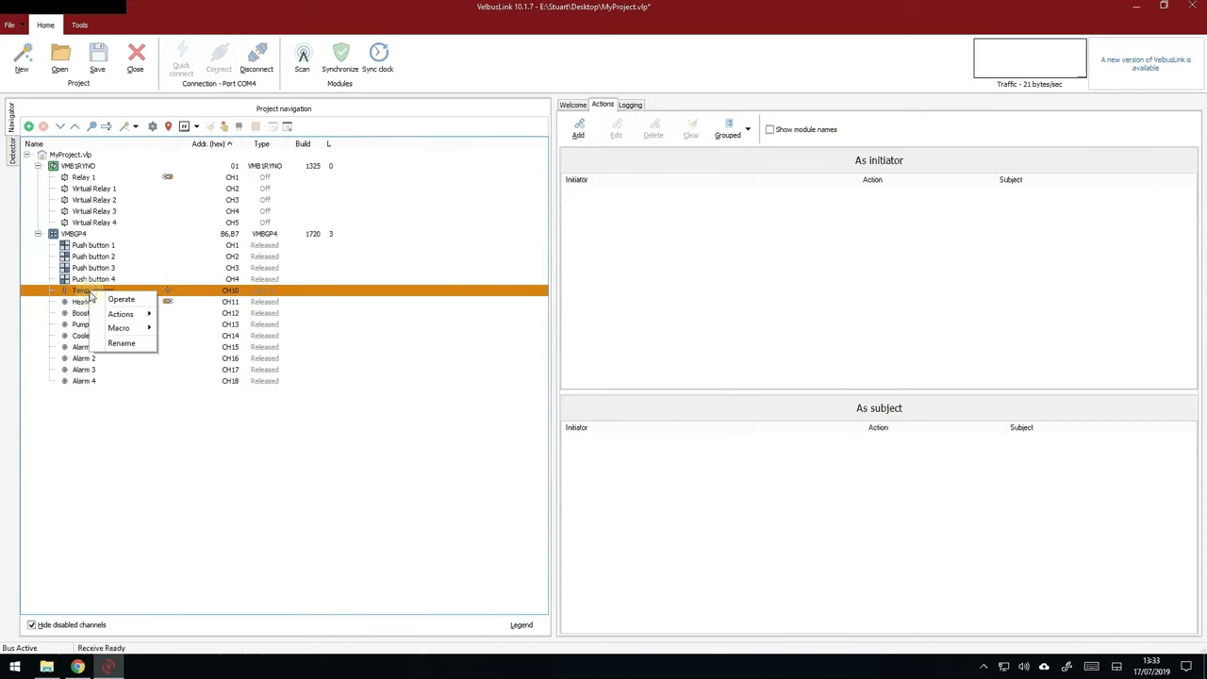
left_click(120, 298)
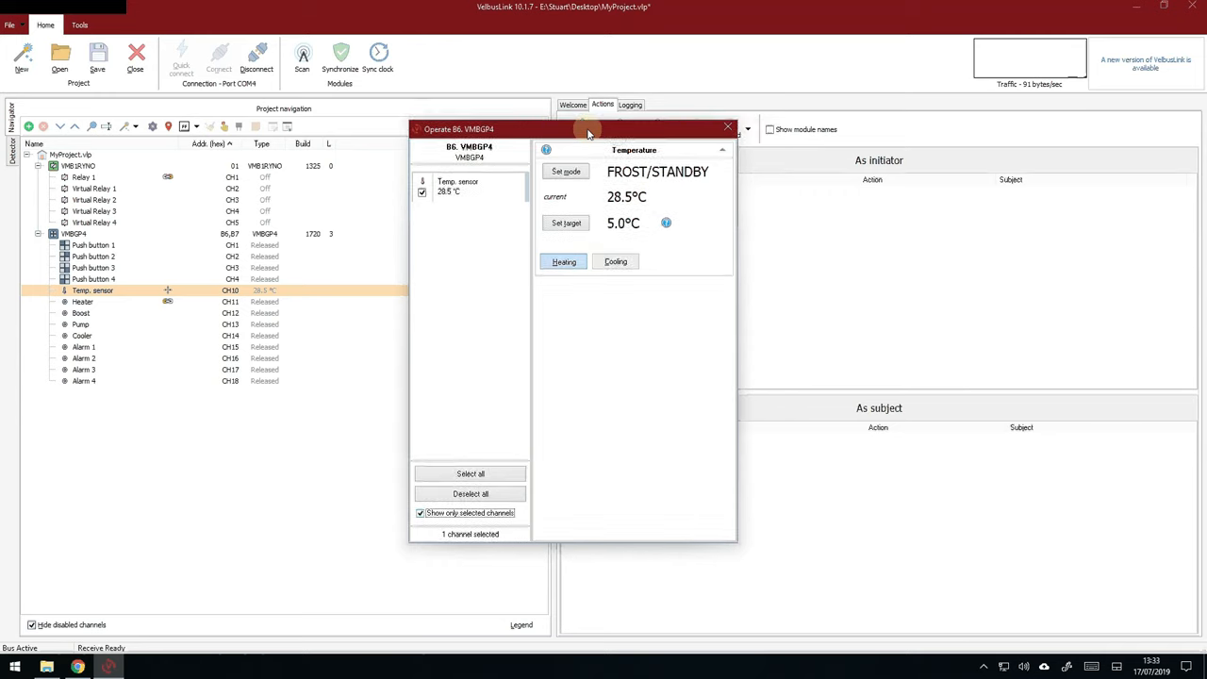
left_click_drag(589, 128, 528, 83)
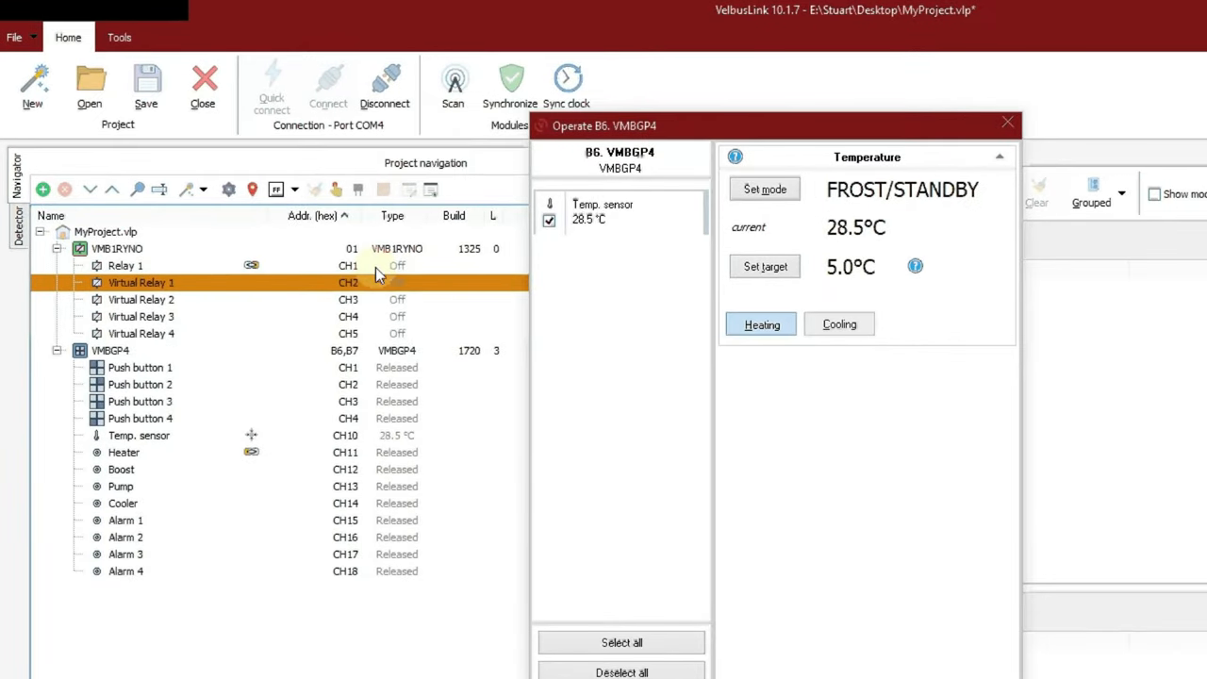
mouse_move(849, 249)
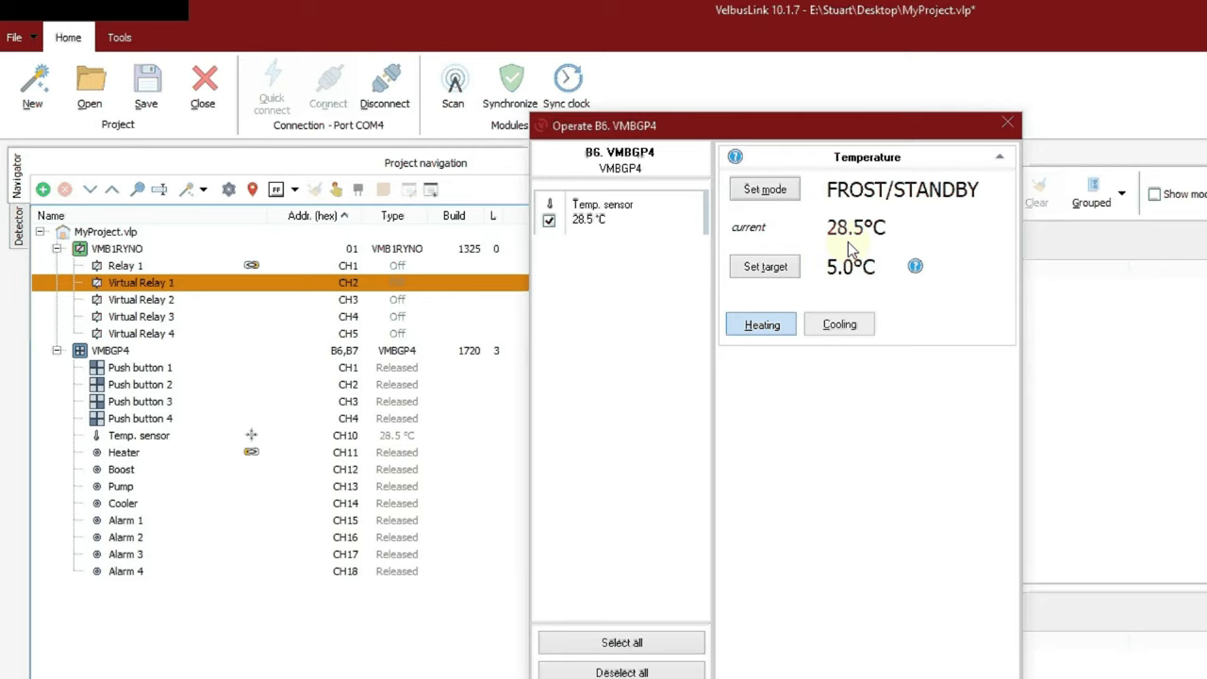
mouse_move(856, 243)
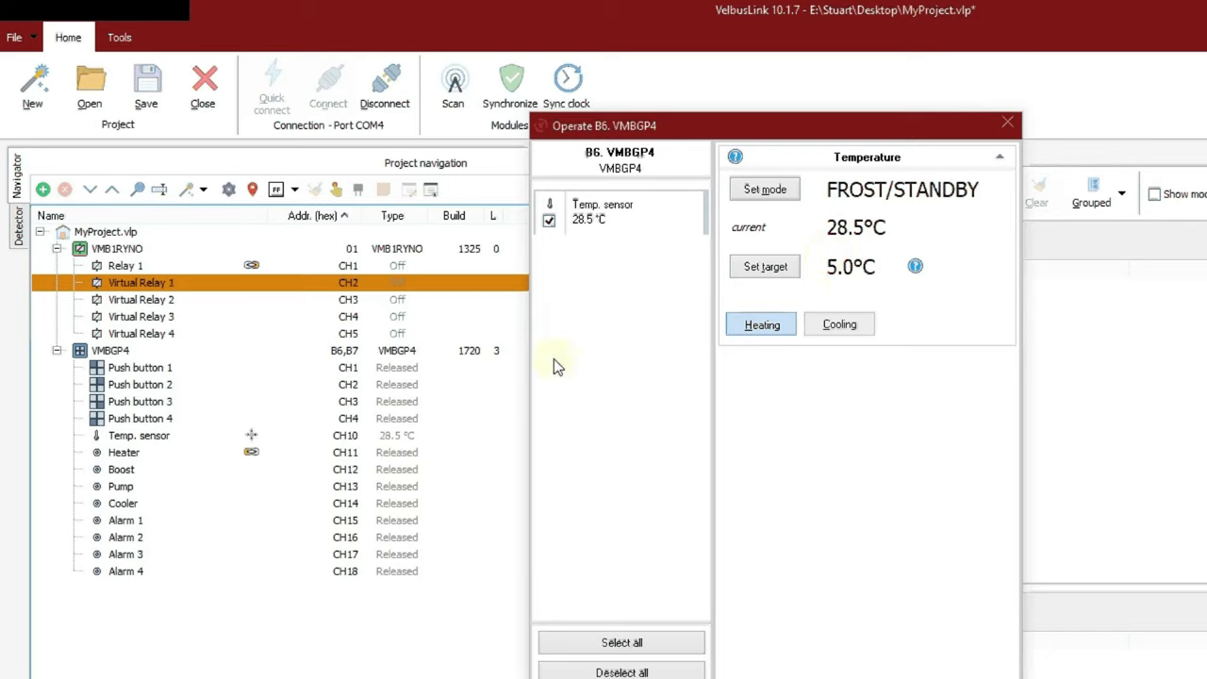
Set the thermostat target to 30°C so heating starts and Relay 1 turns On.
left_click(764, 266)
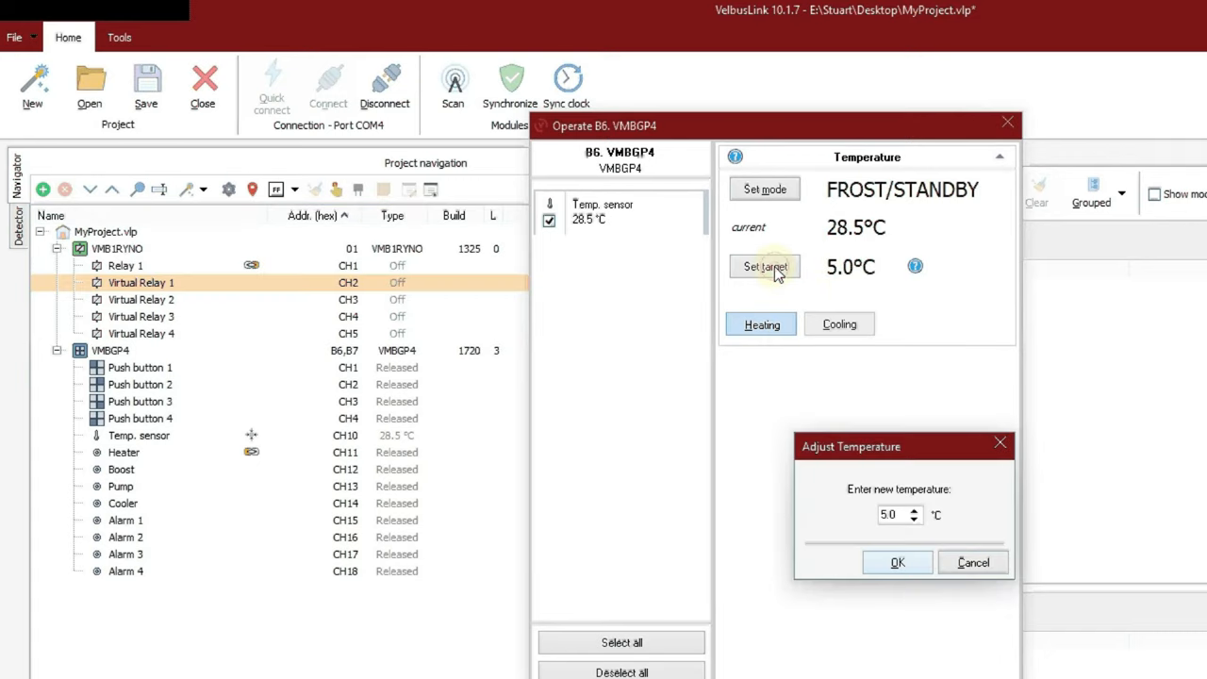
left_click(913, 509)
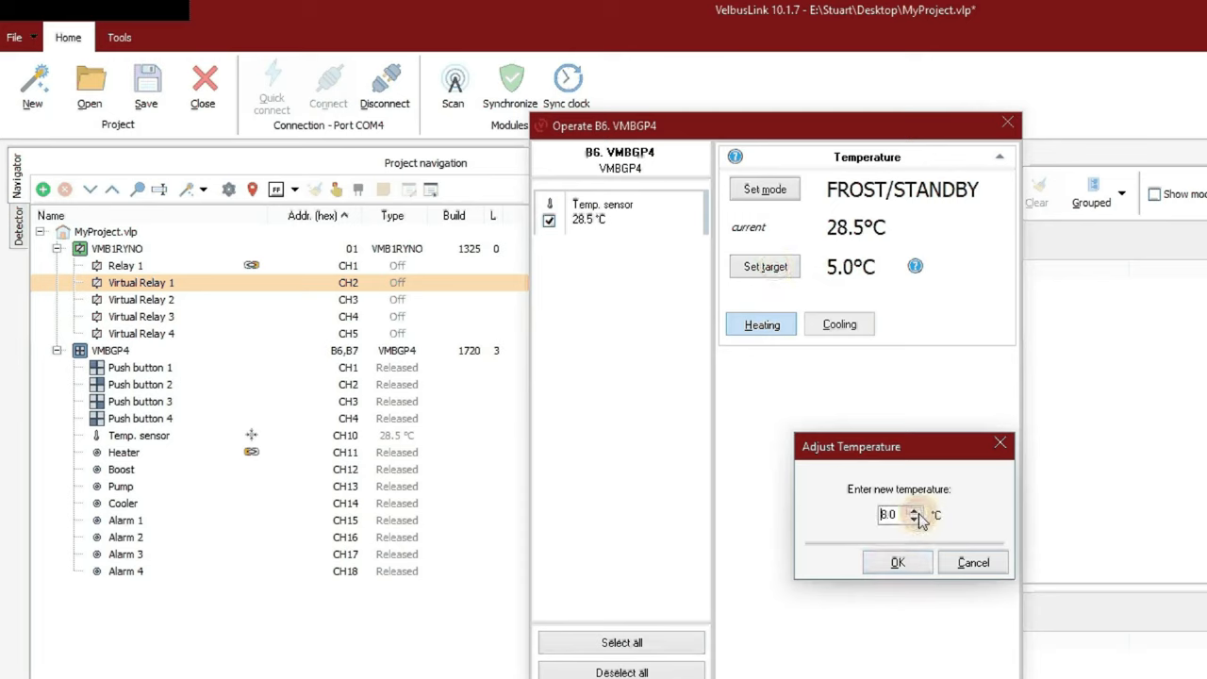
left_click(913, 509)
type("30")
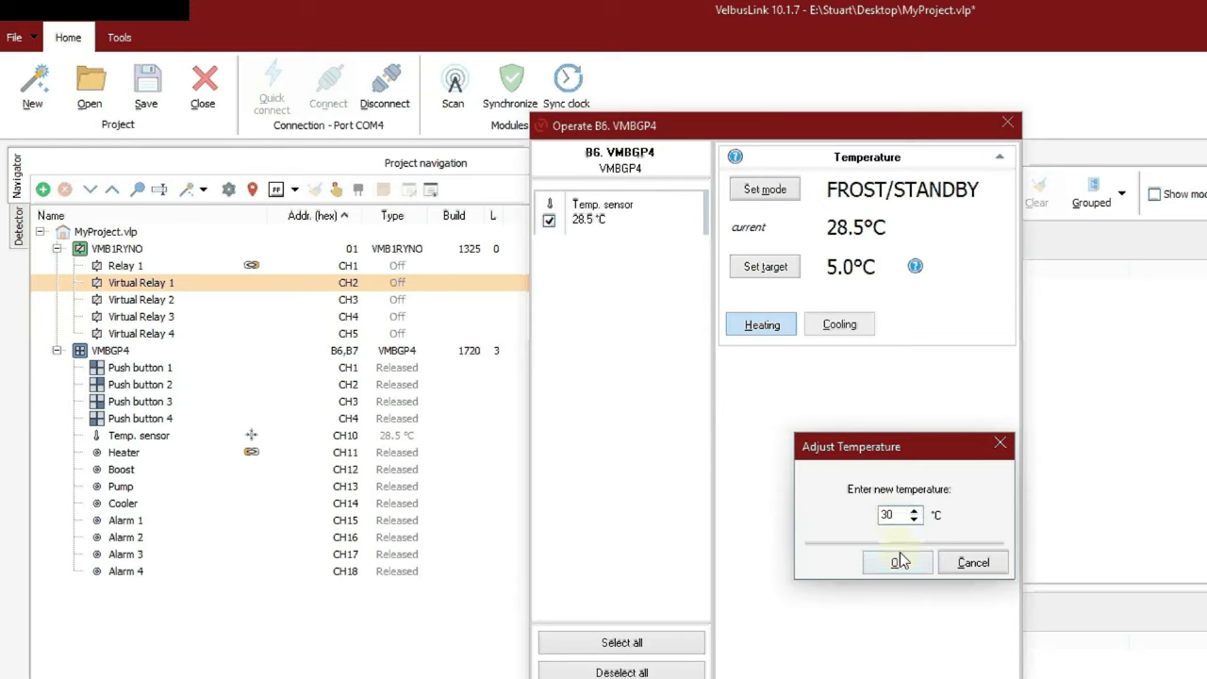
left_click(898, 563)
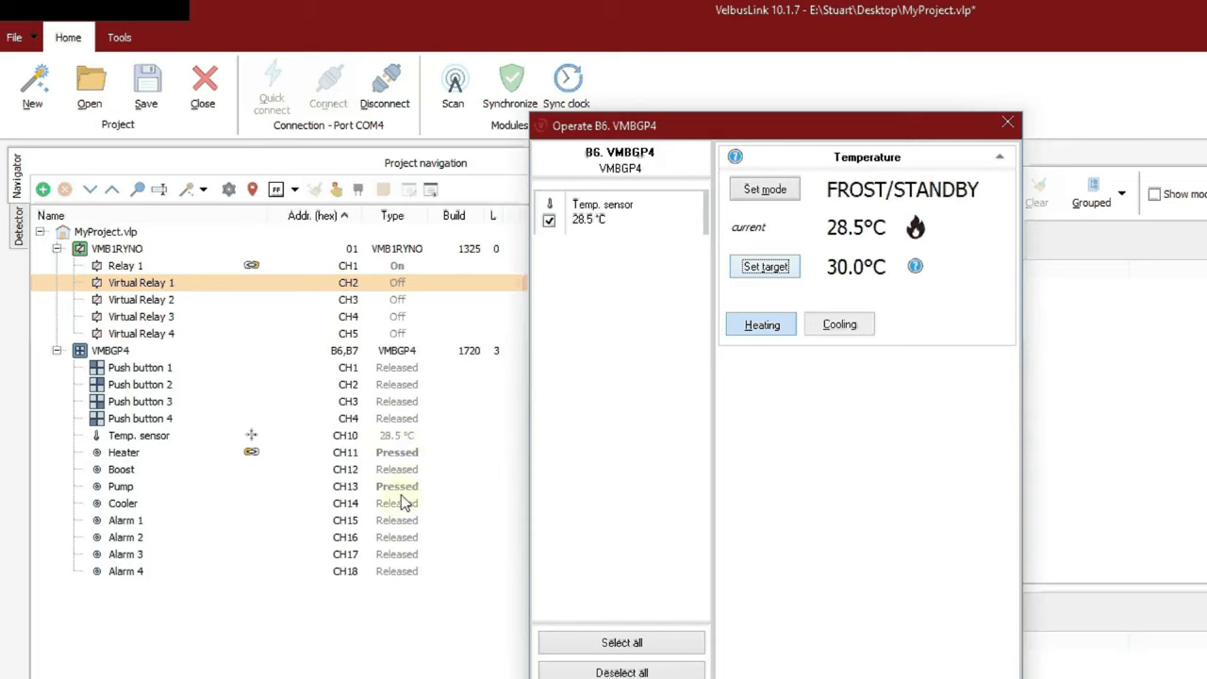
mouse_move(395, 500)
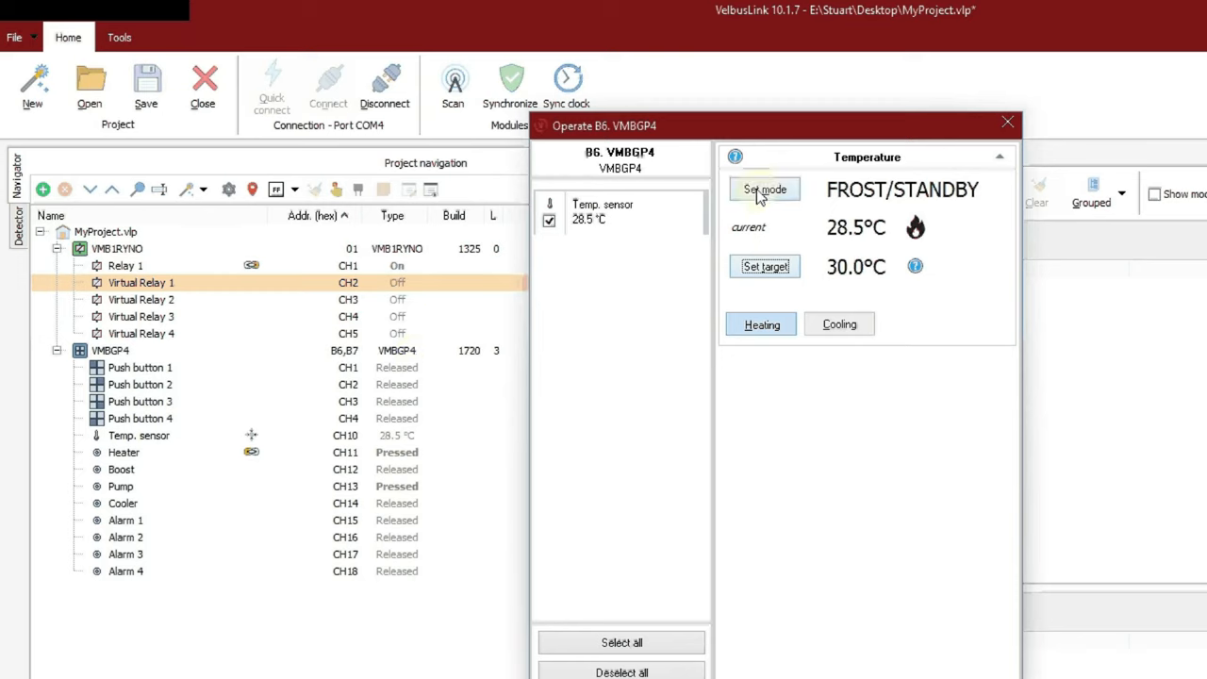
Step the heating thermostat through NIGHT, DAY and COMFORT modes.
left_click(765, 188)
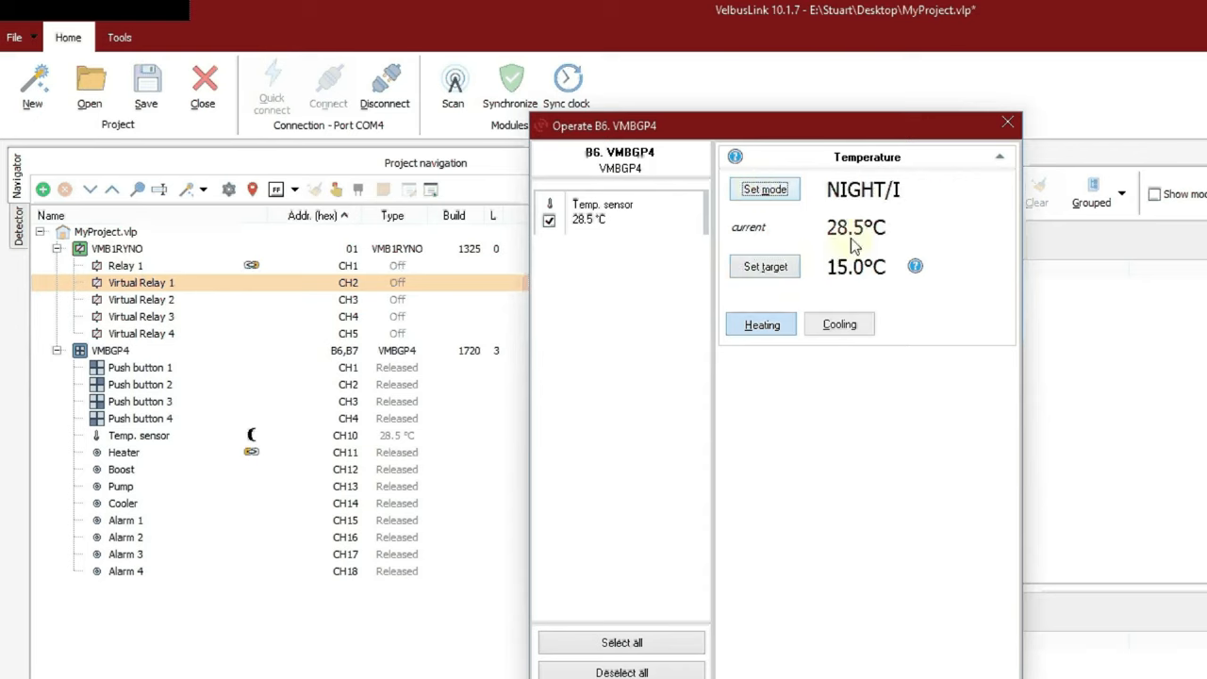
left_click(764, 188)
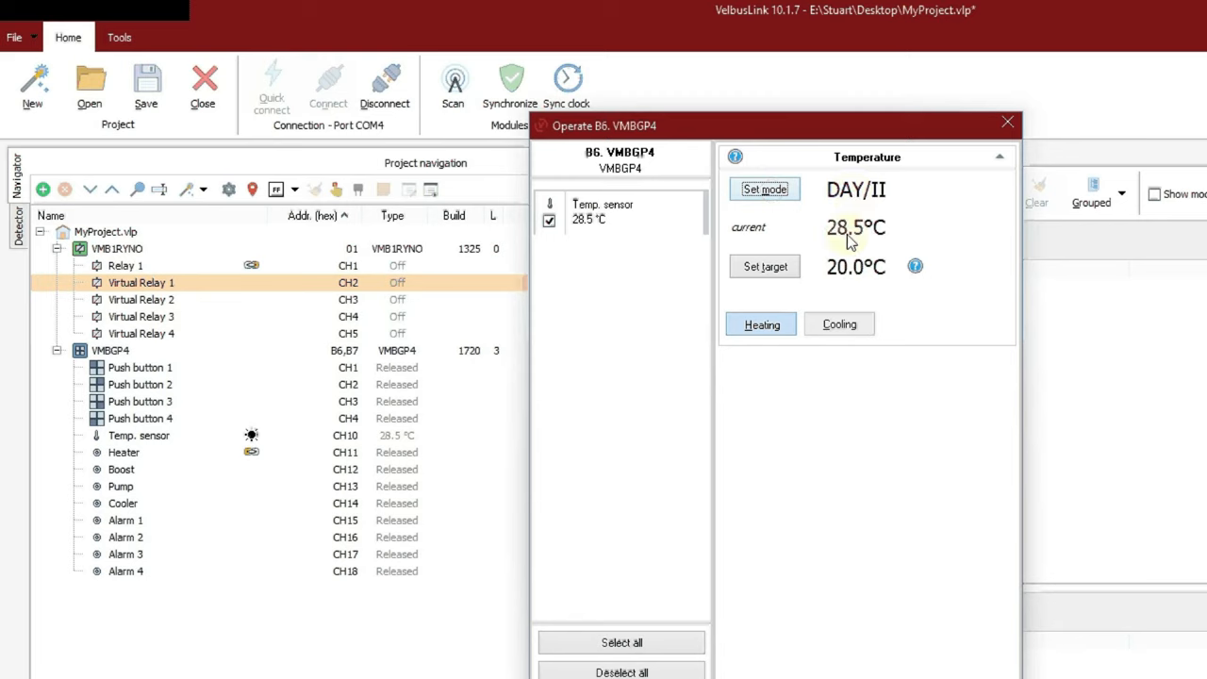
left_click(765, 188)
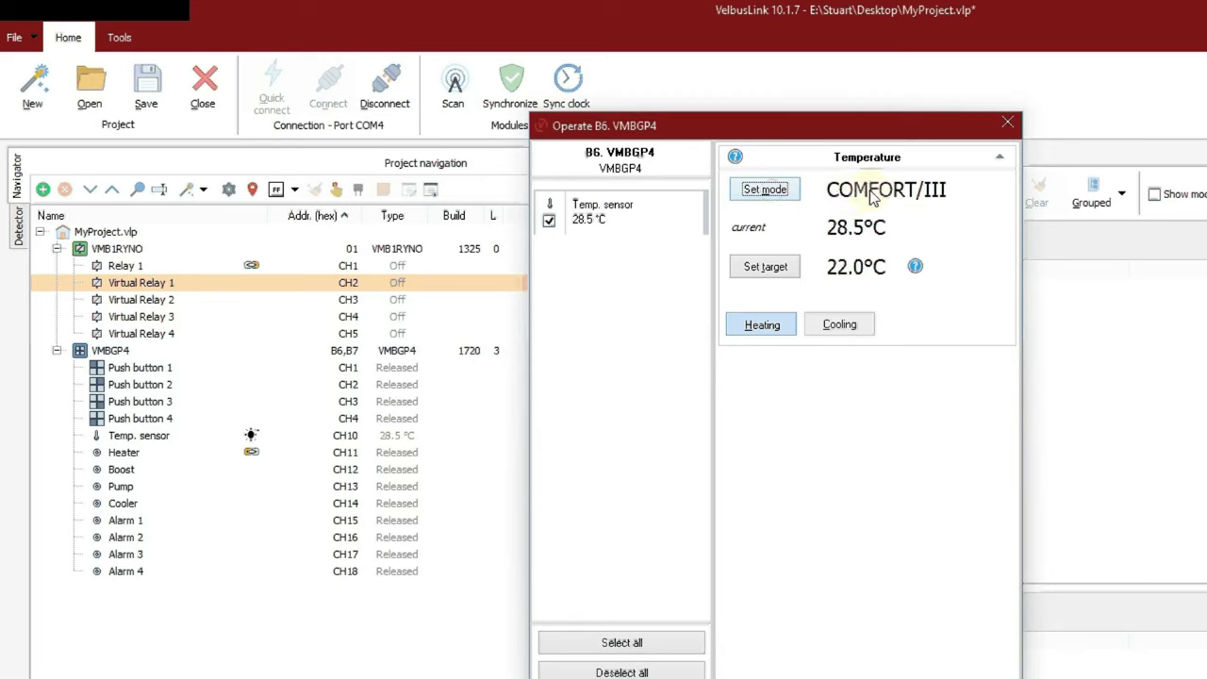
mouse_move(952, 339)
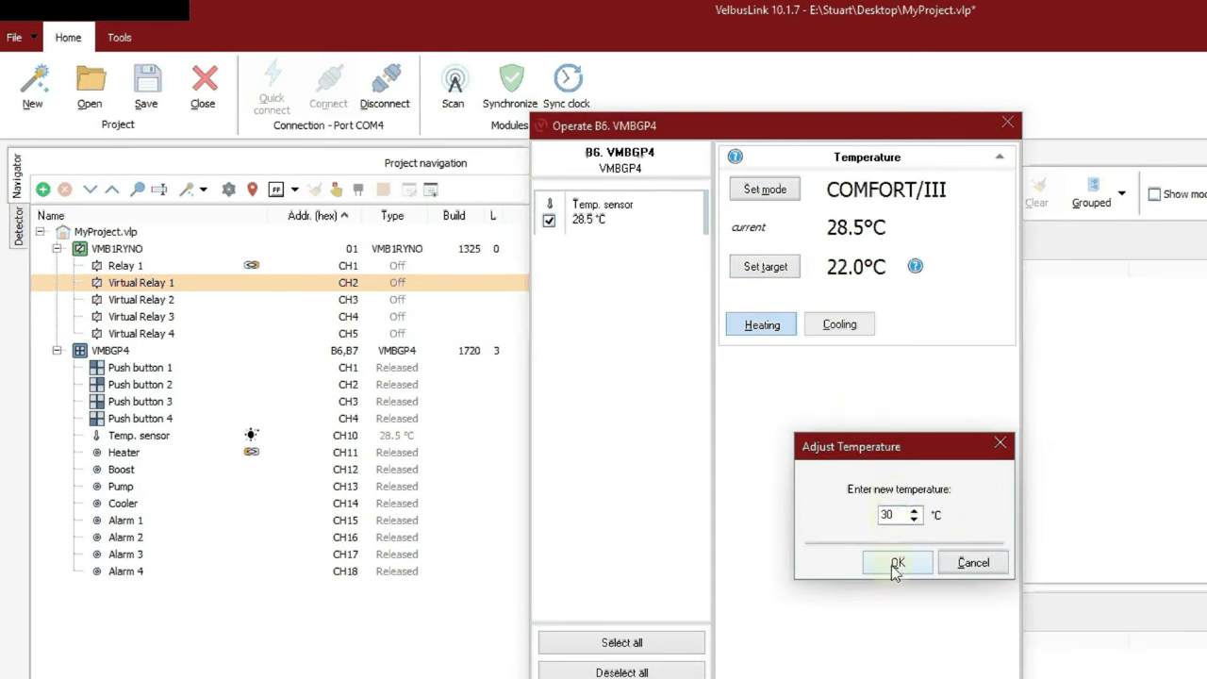
Raise the comfort target to 30°C so Relay 1 switches on, then return to FROST/STANDBY at 5°C.
left_click(898, 562)
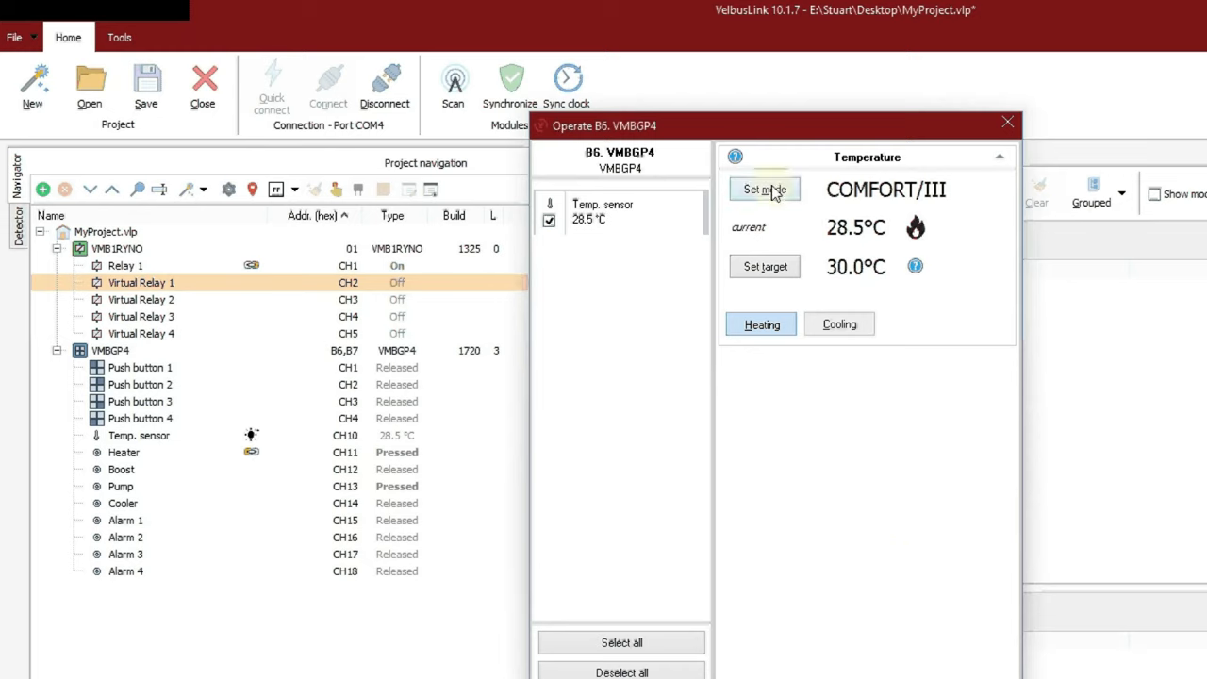
left_click(766, 189)
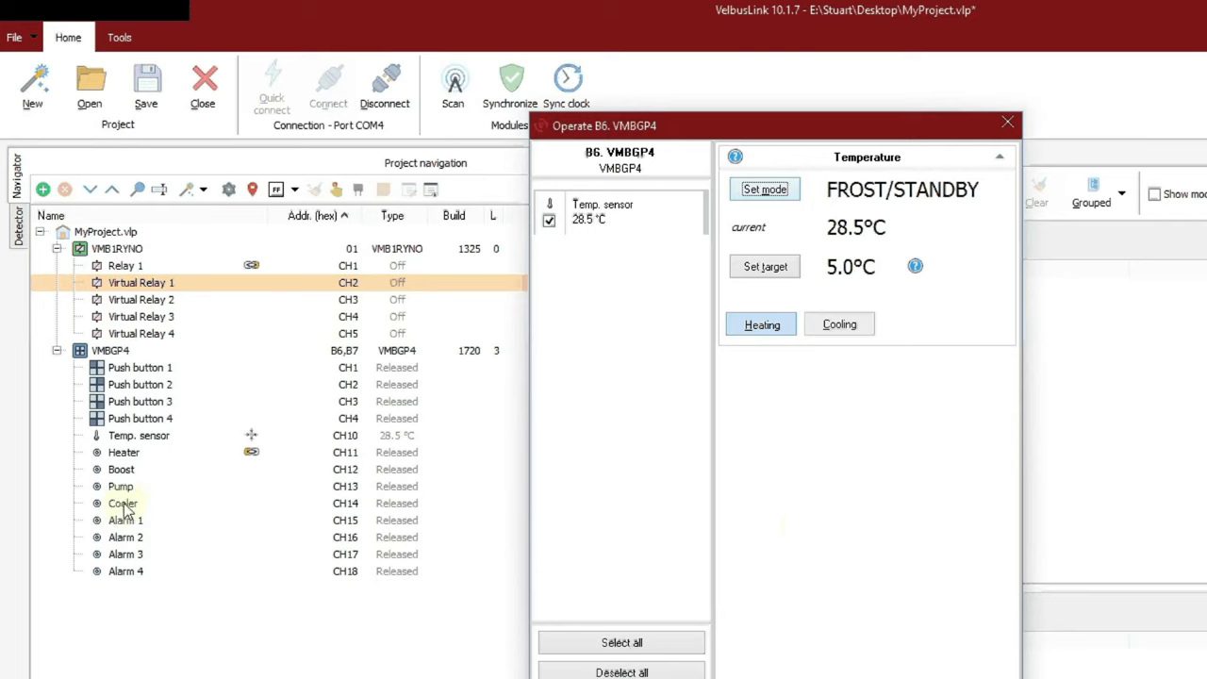
Switch to cooling, advance through DAY/II to COMFORT/III at 21°C, and select the Alarm 1 channel.
left_click(837, 325)
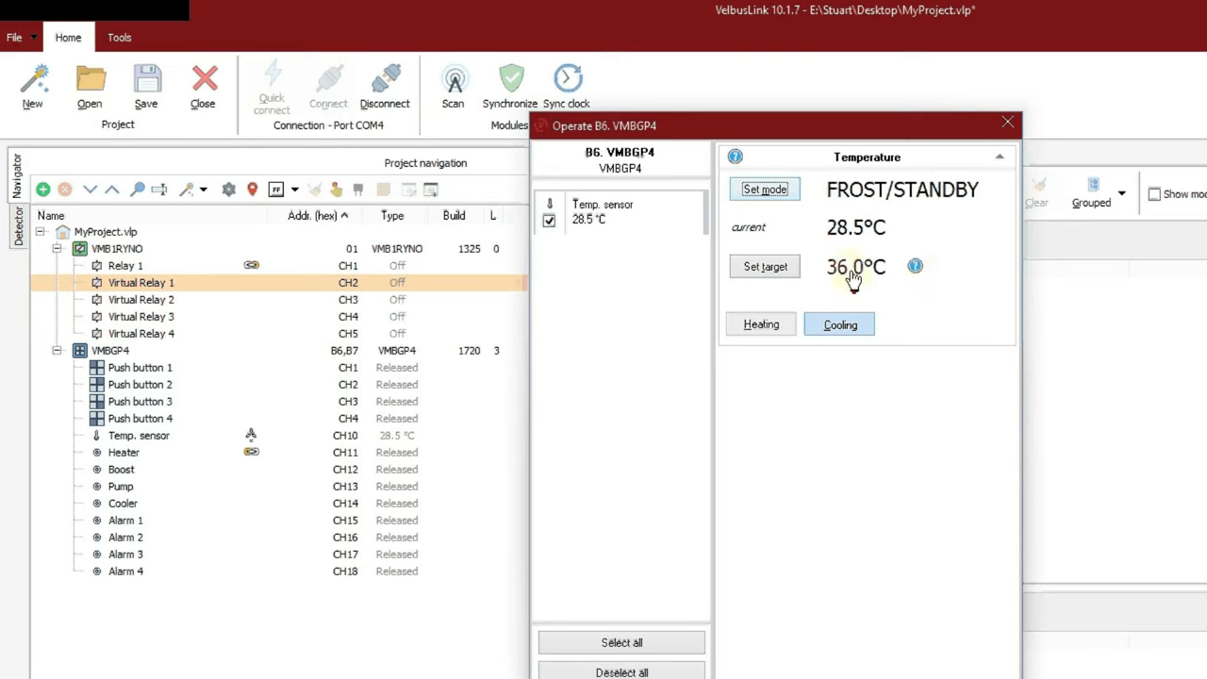
left_click(764, 189)
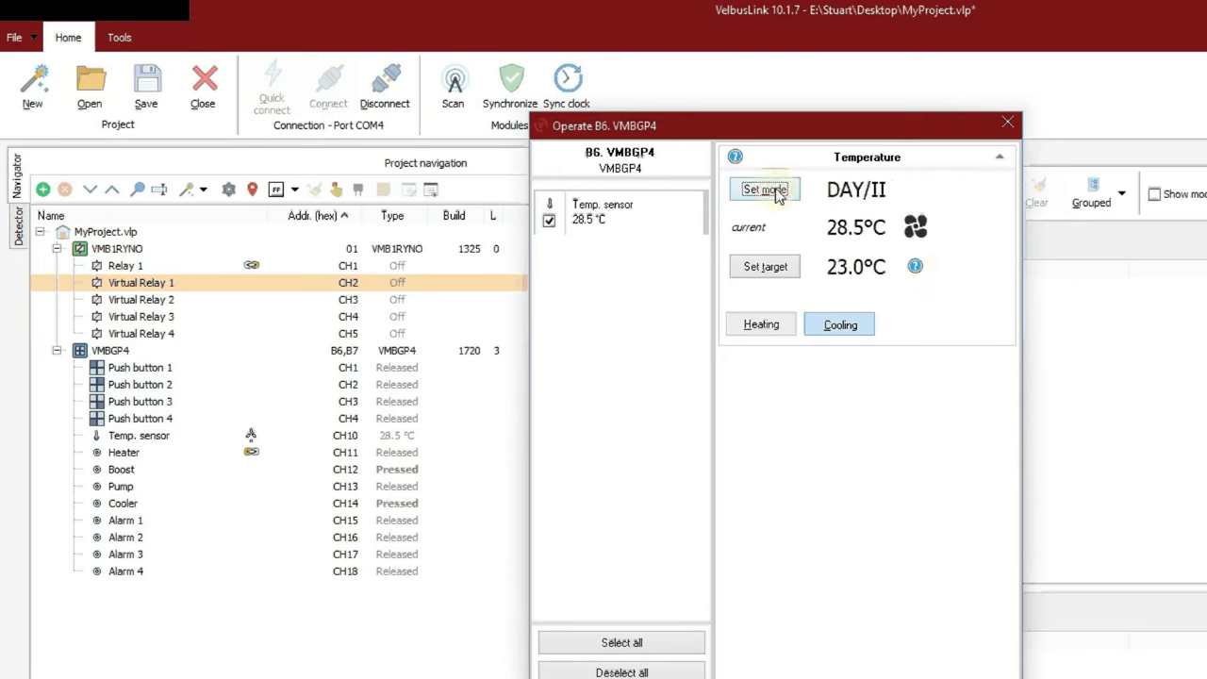
left_click(766, 188)
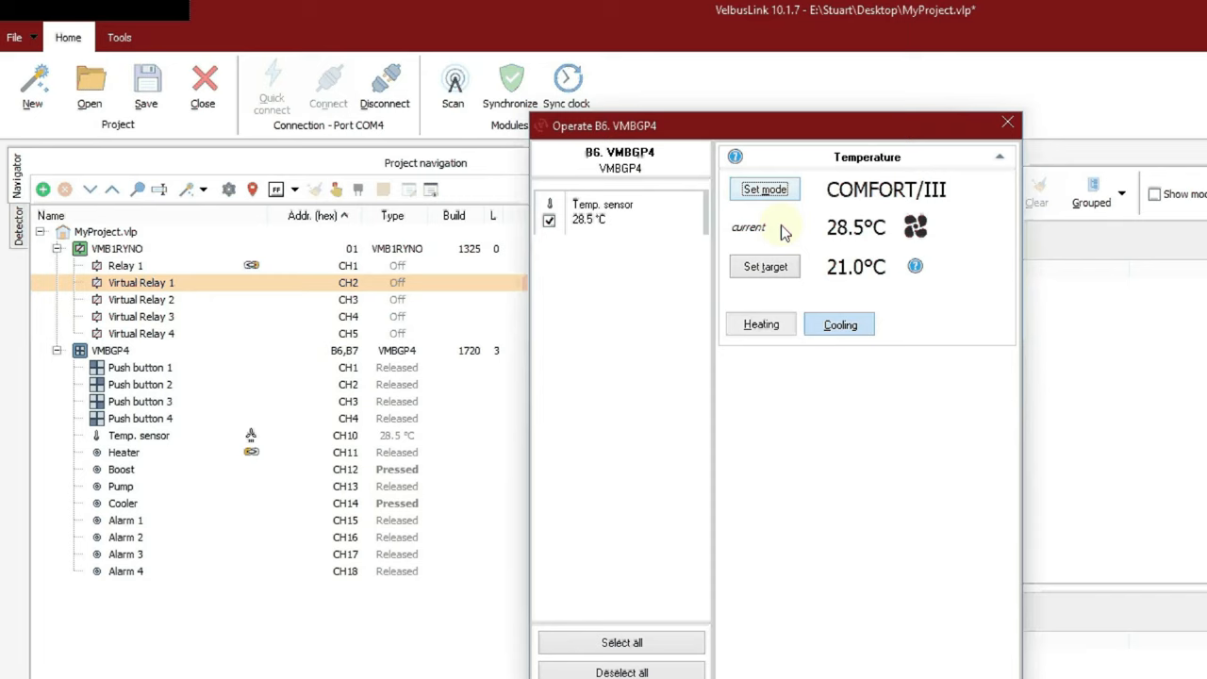
mouse_move(426, 517)
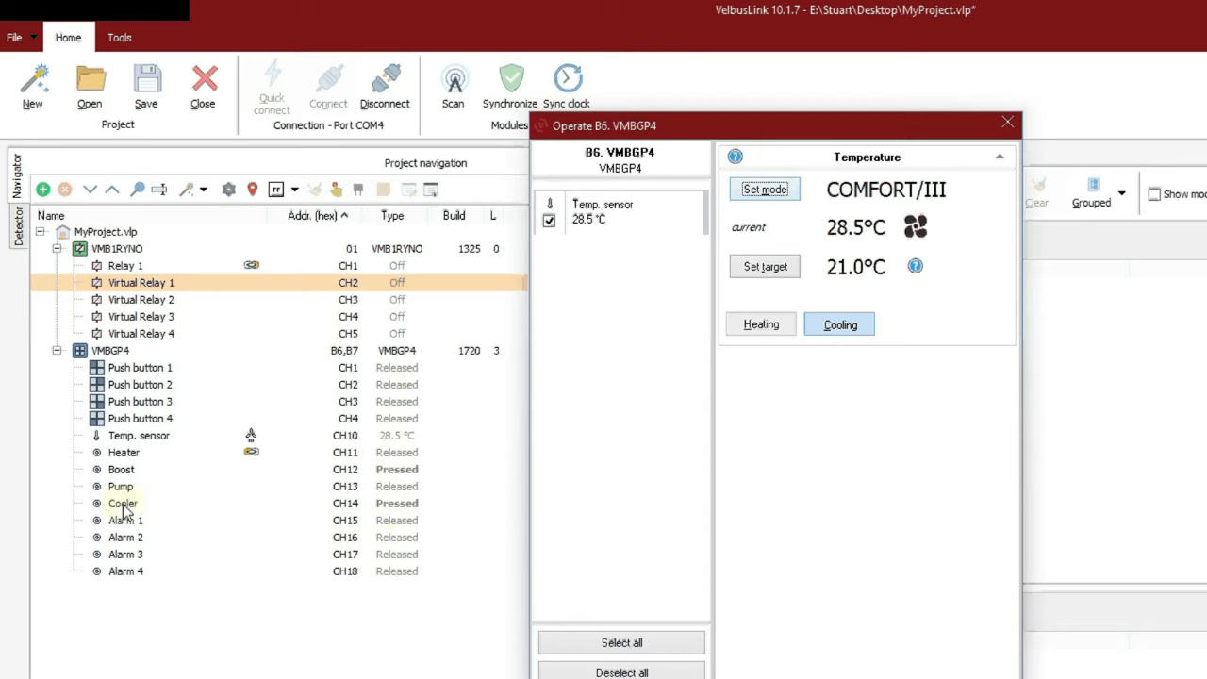
left_click(123, 501)
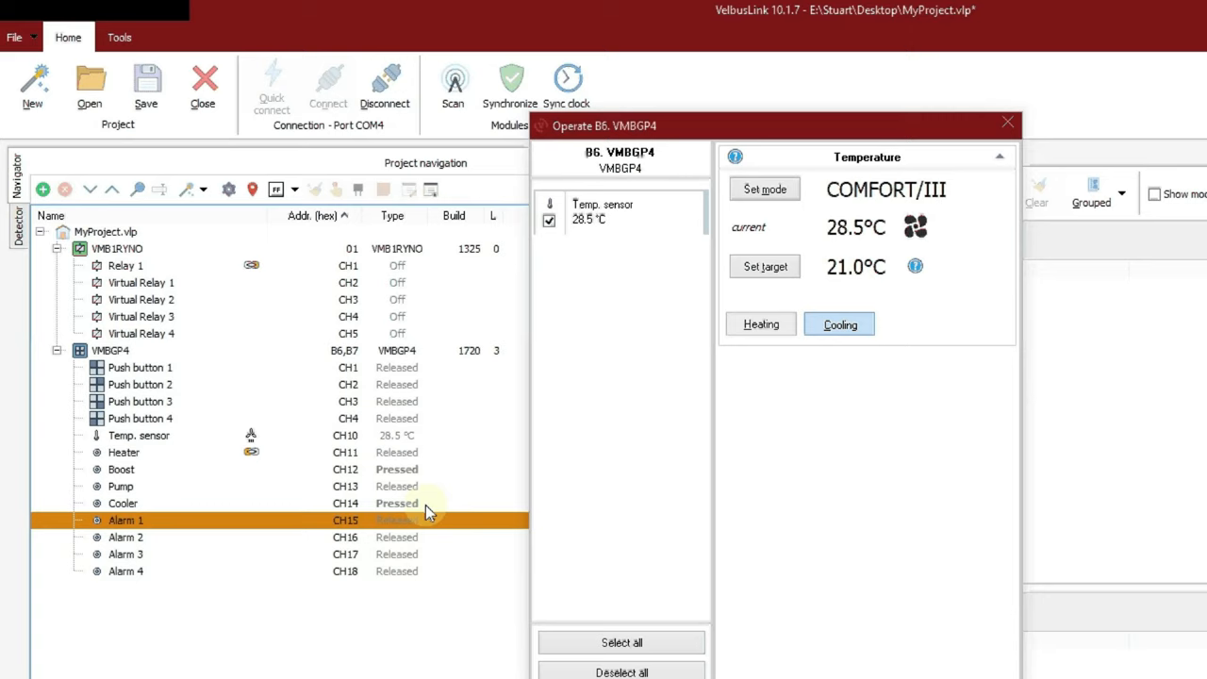
mouse_move(150, 475)
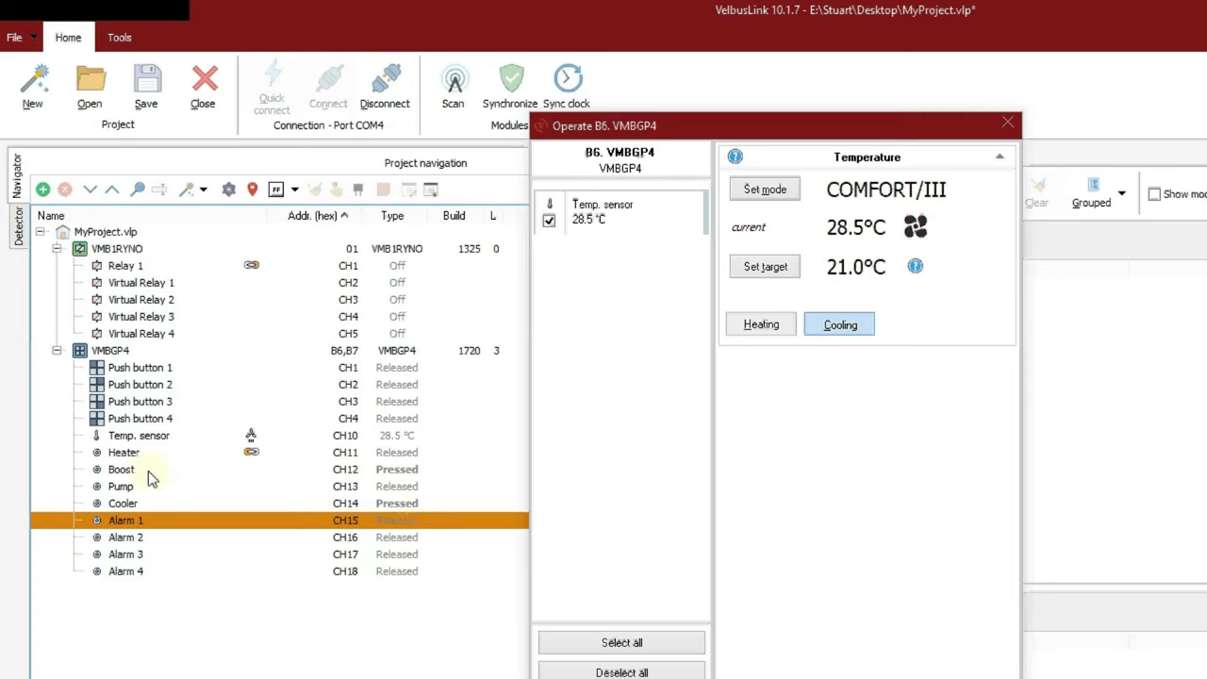
mouse_move(387, 475)
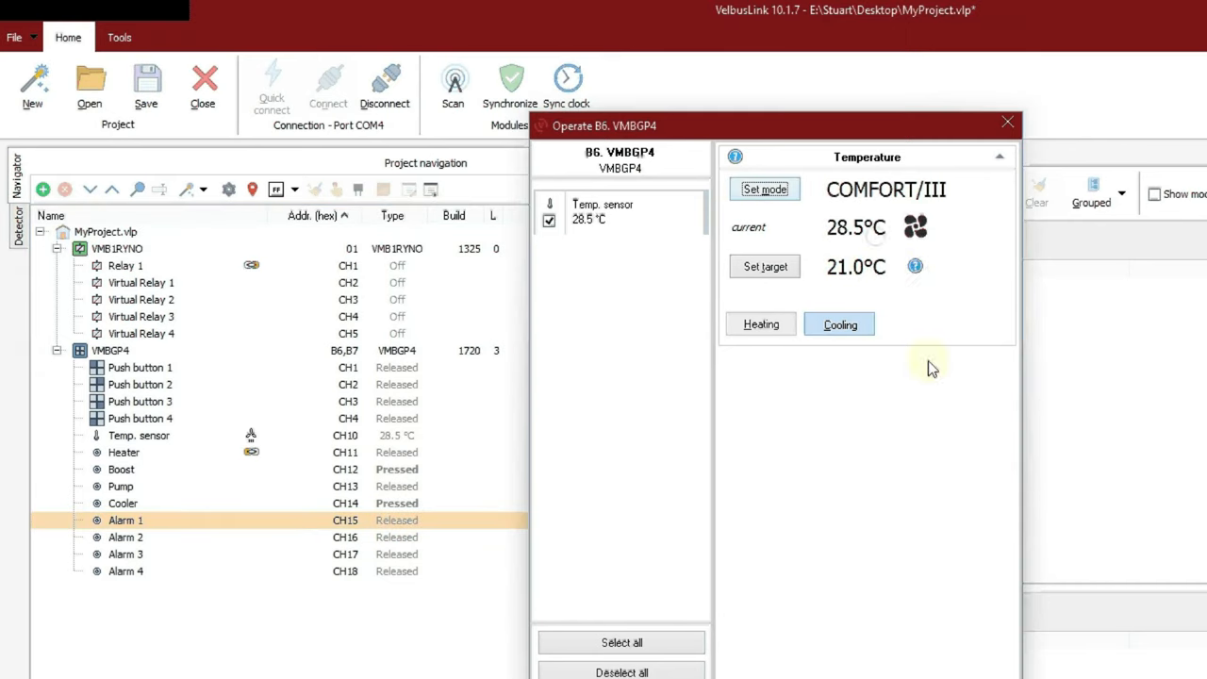
Cycle cooling through FROST, NIGHT, DAY and COMFORT, then switch back to heating at FROST/STANDBY 5°C.
left_click(764, 188)
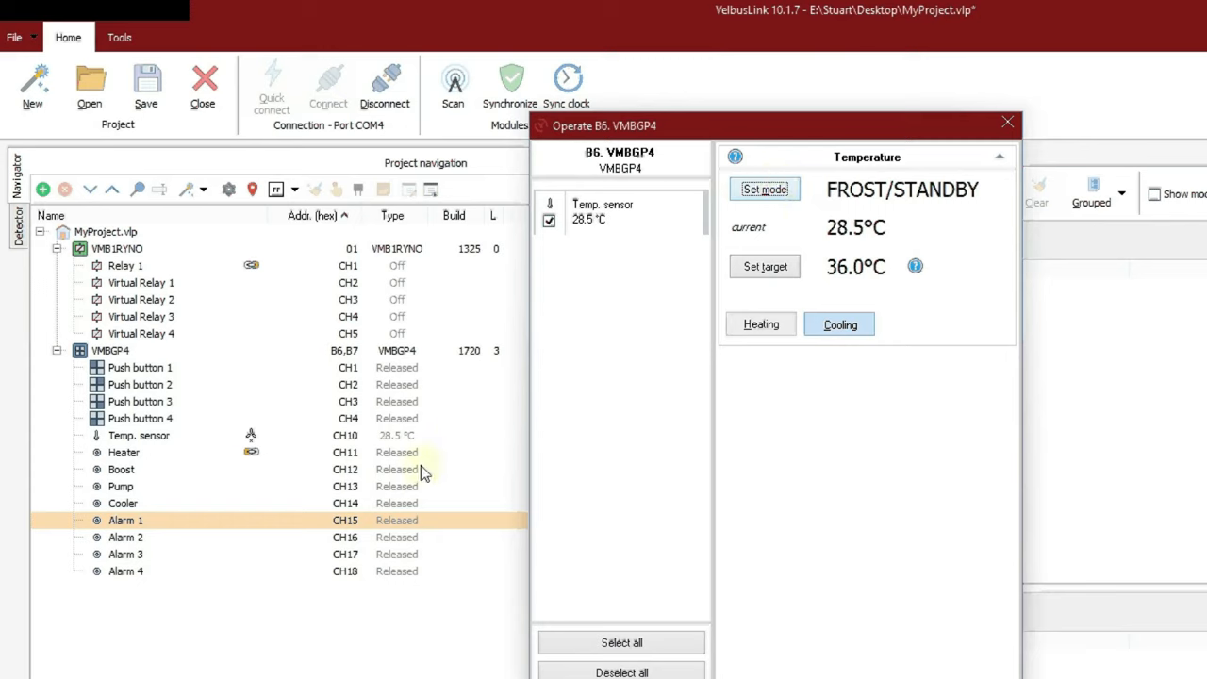
left_click(764, 189)
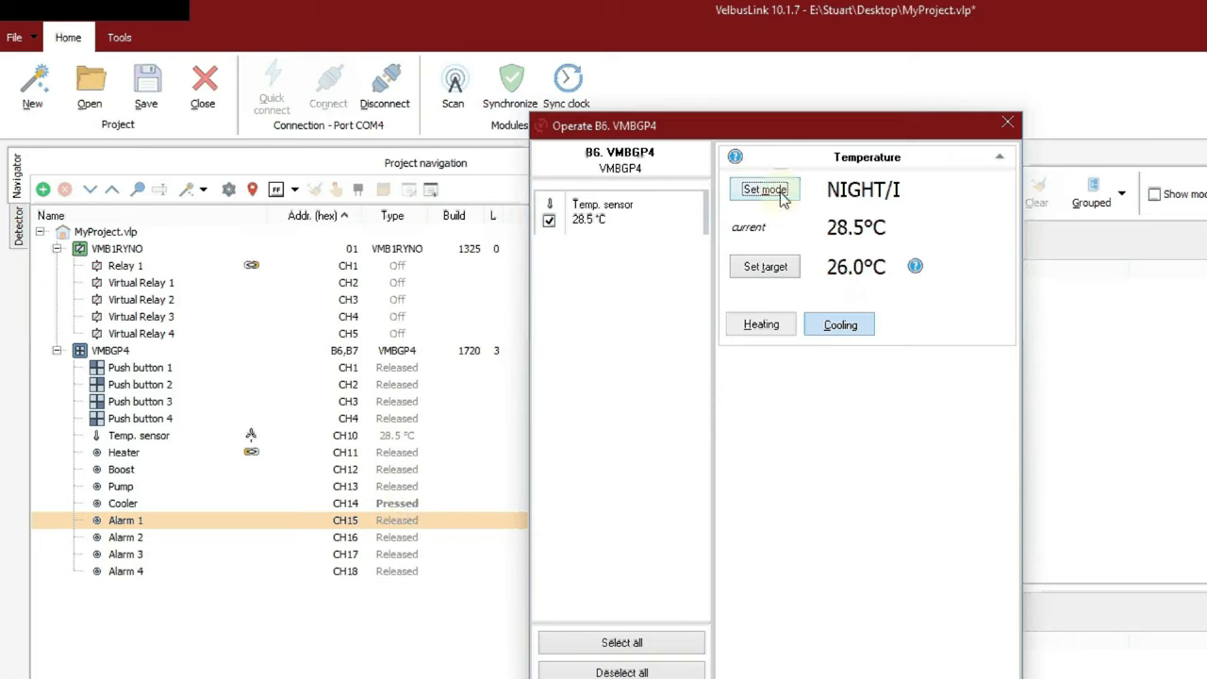
left_click(765, 188)
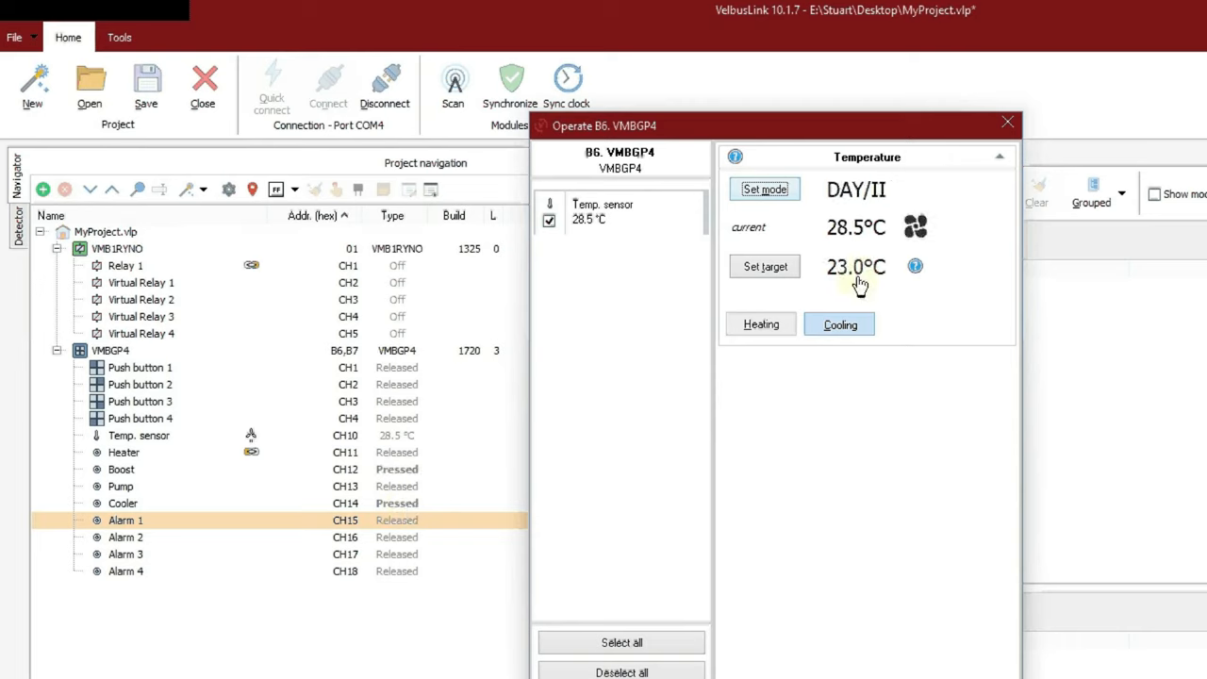
mouse_move(408, 492)
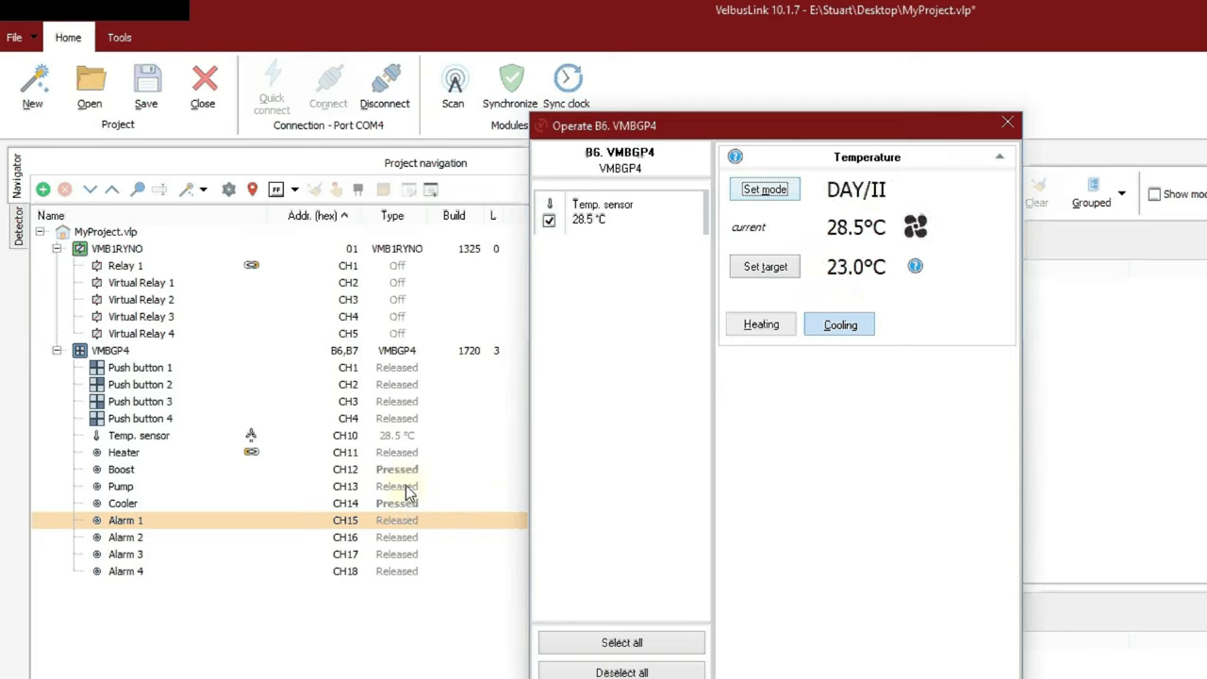
left_click(765, 188)
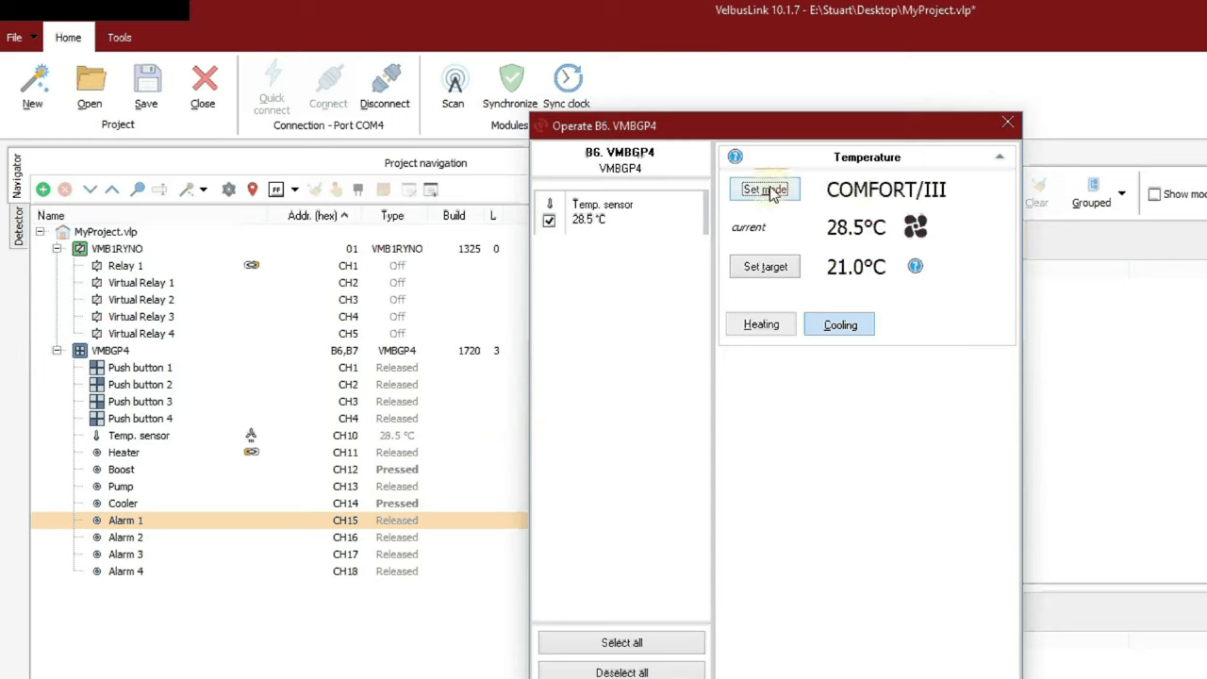
left_click(762, 324)
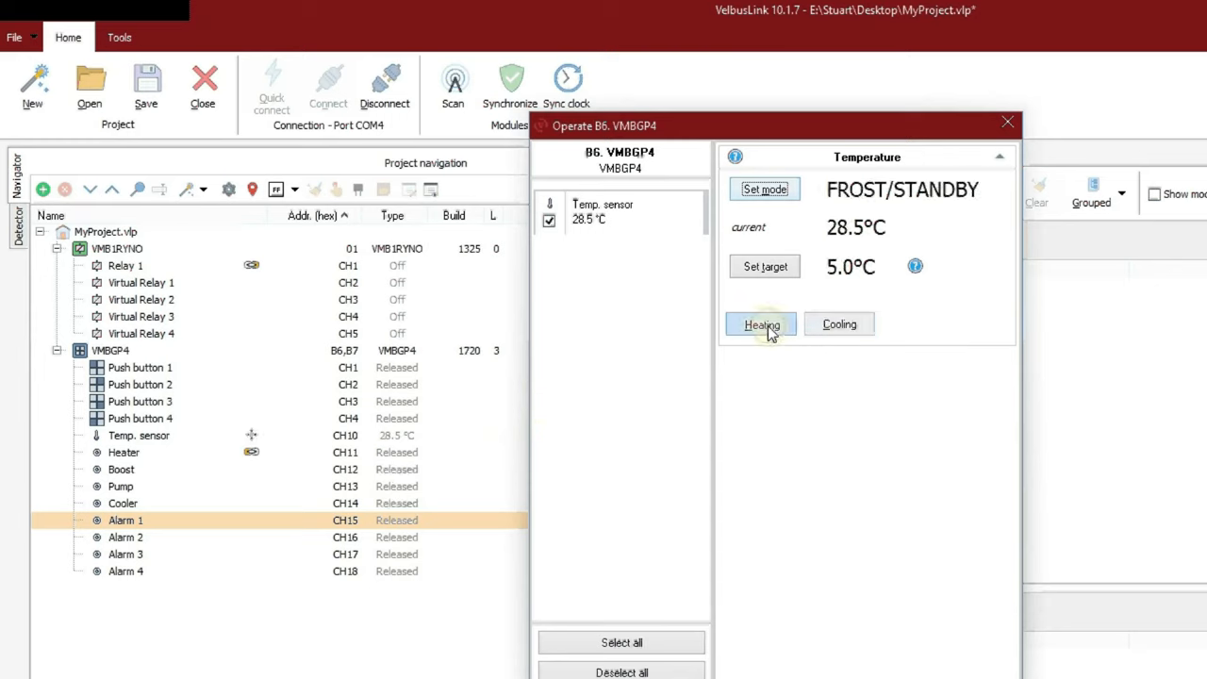